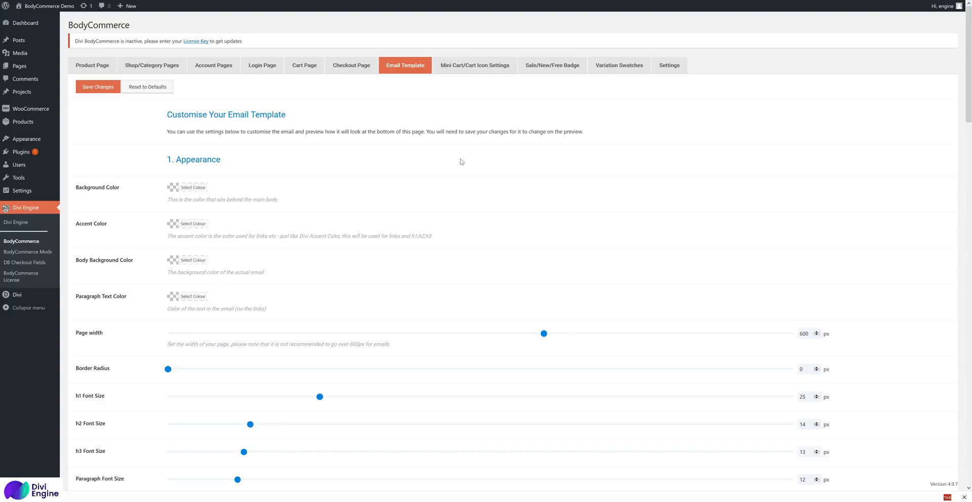
# - Open WooCommerce Settings on the Emails tab and scroll to the email template colours
pyautogui.scroll(-3)
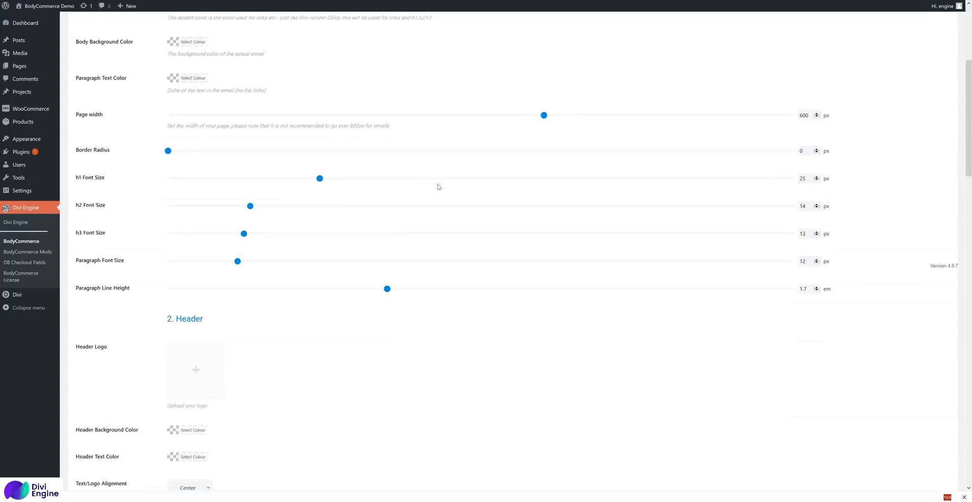
pyautogui.scroll(-3)
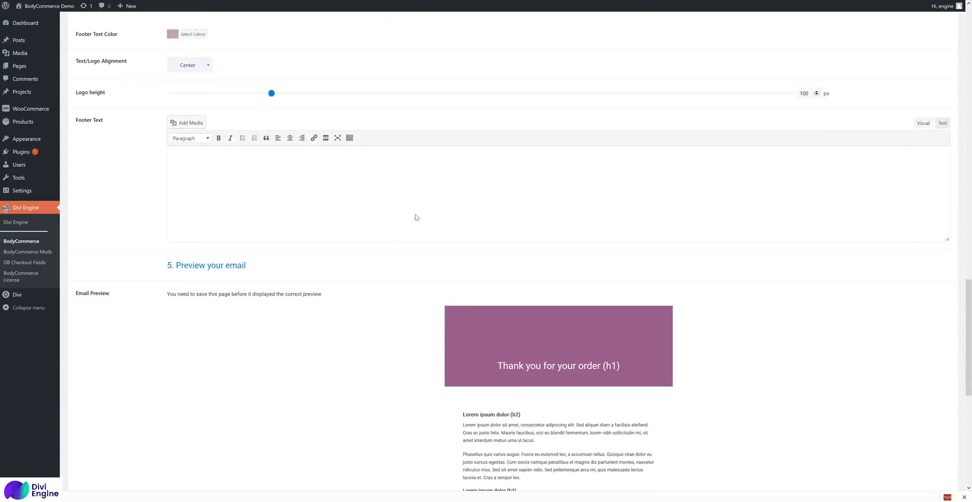
pyautogui.scroll(-3)
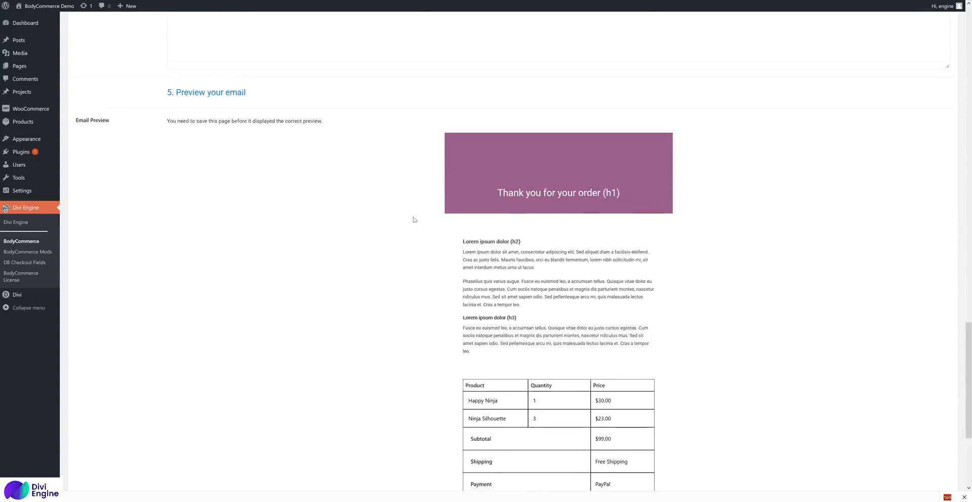
pyautogui.scroll(-3)
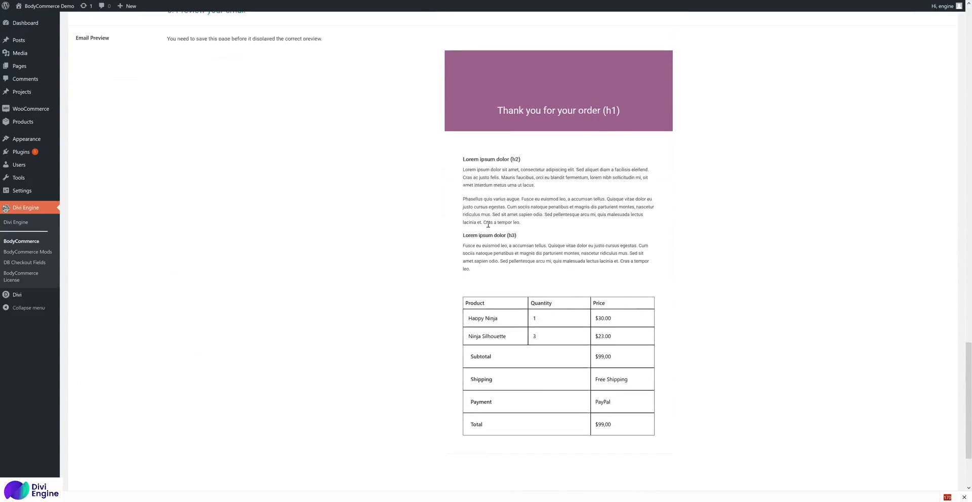
pyautogui.moveTo(43, 157)
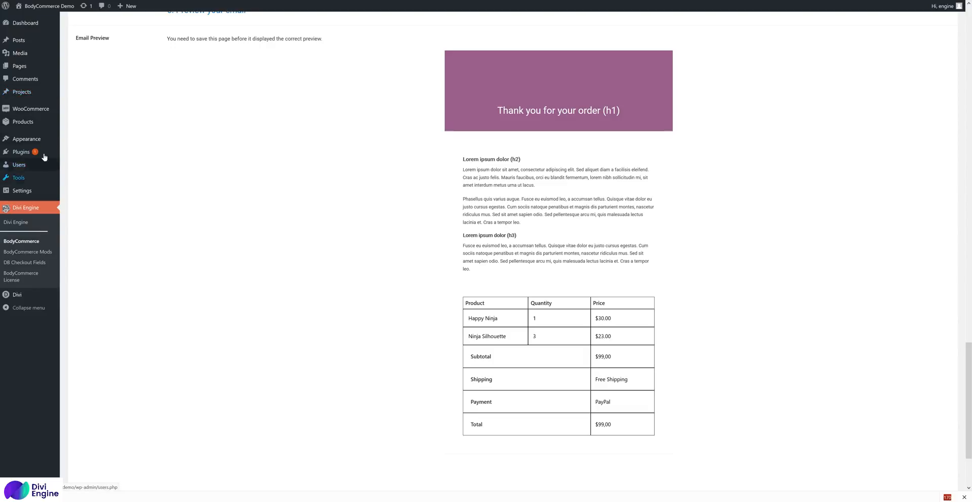
pyautogui.rightClick(72, 142)
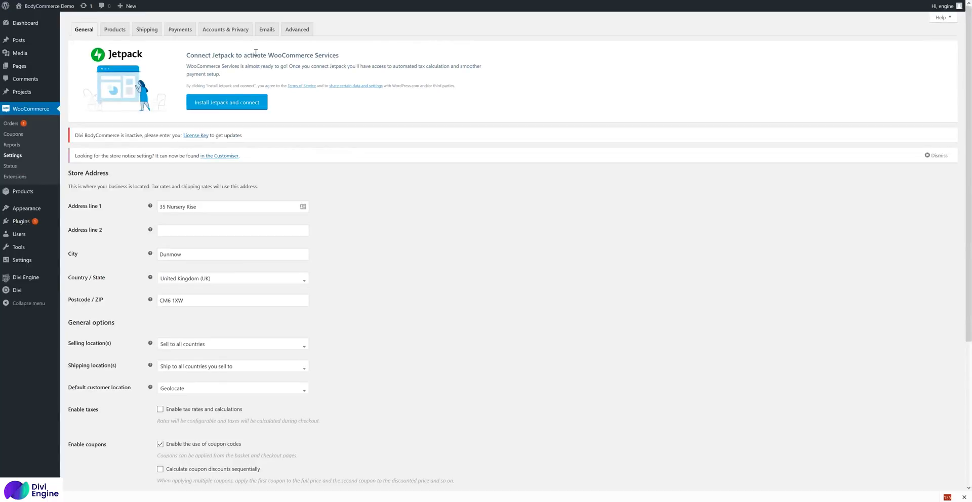
pyautogui.moveTo(267, 29)
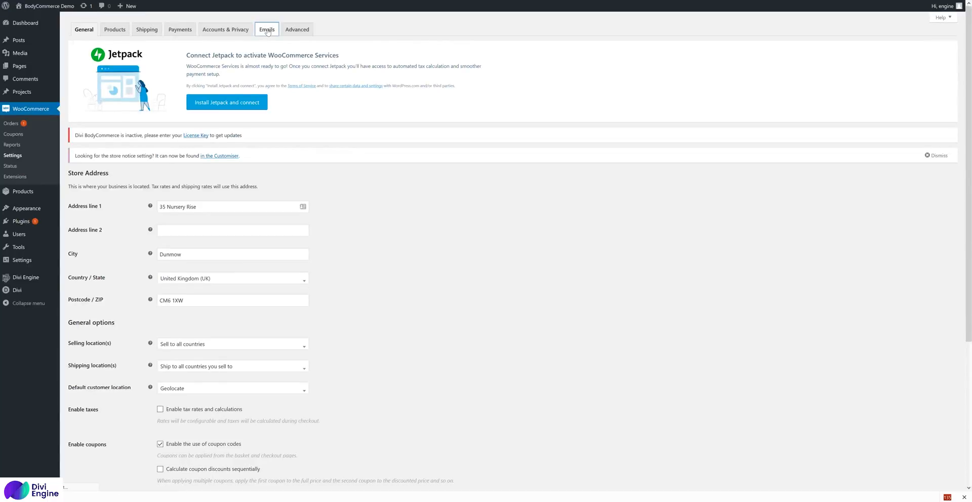
pyautogui.click(267, 29)
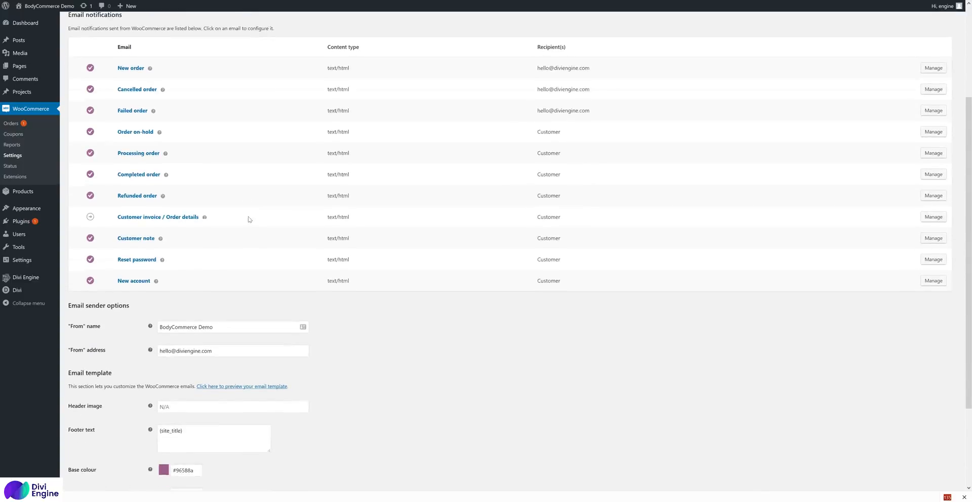
pyautogui.scroll(-3)
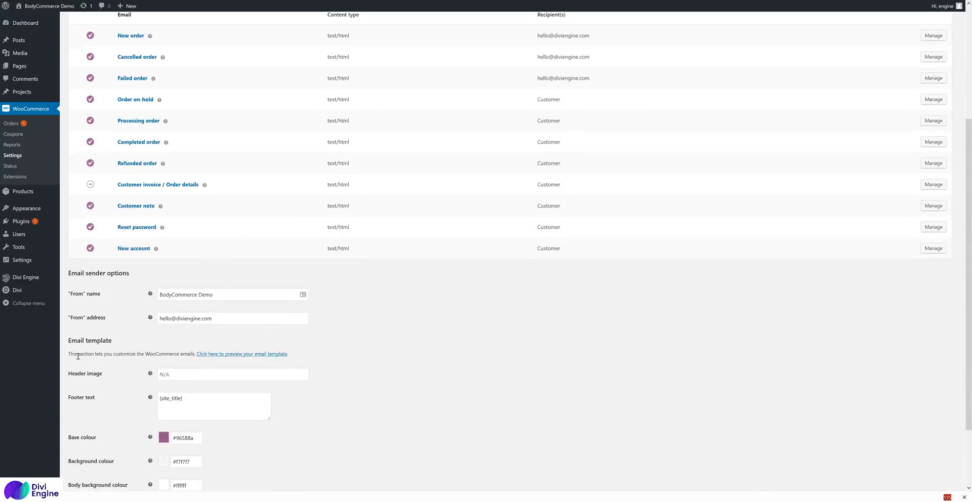
pyautogui.moveTo(188, 354)
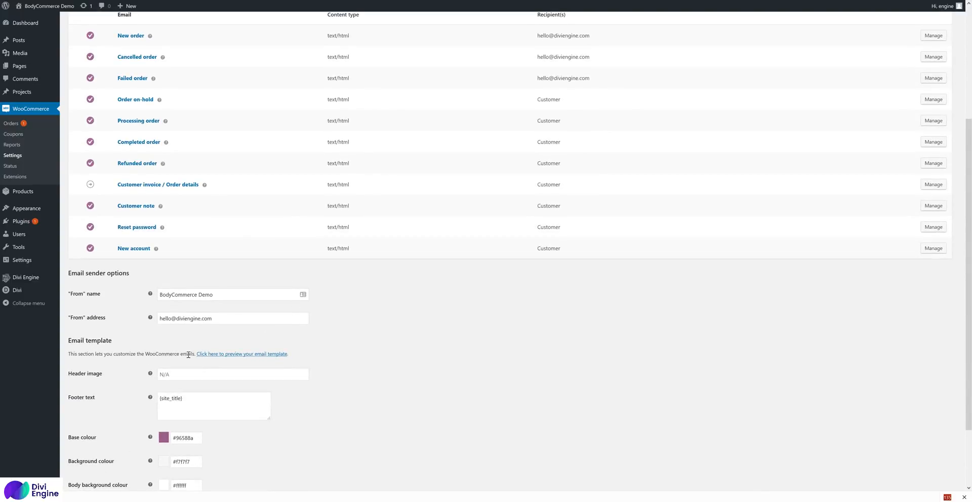
pyautogui.scroll(-3)
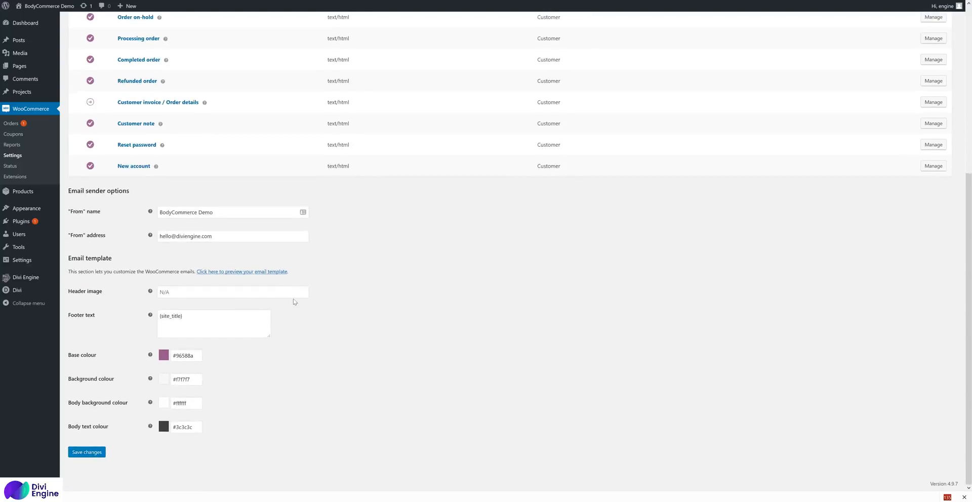
pyautogui.moveTo(296, 336)
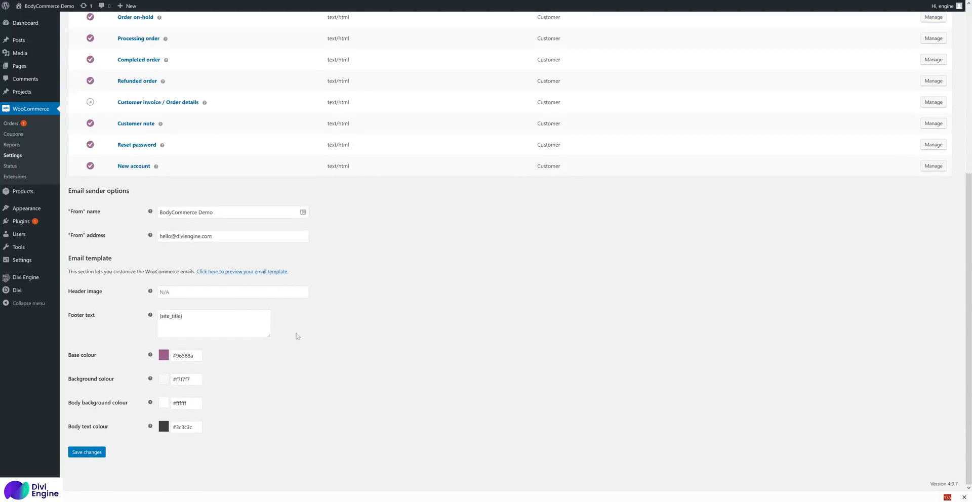
pyautogui.moveTo(135, 283)
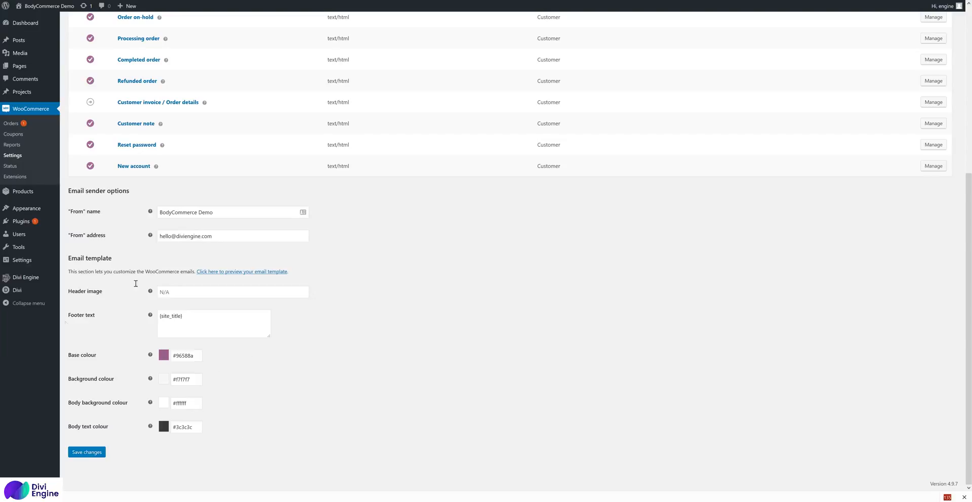
# - Preview the default WooCommerce email template with its purple header
pyautogui.click(241, 271)
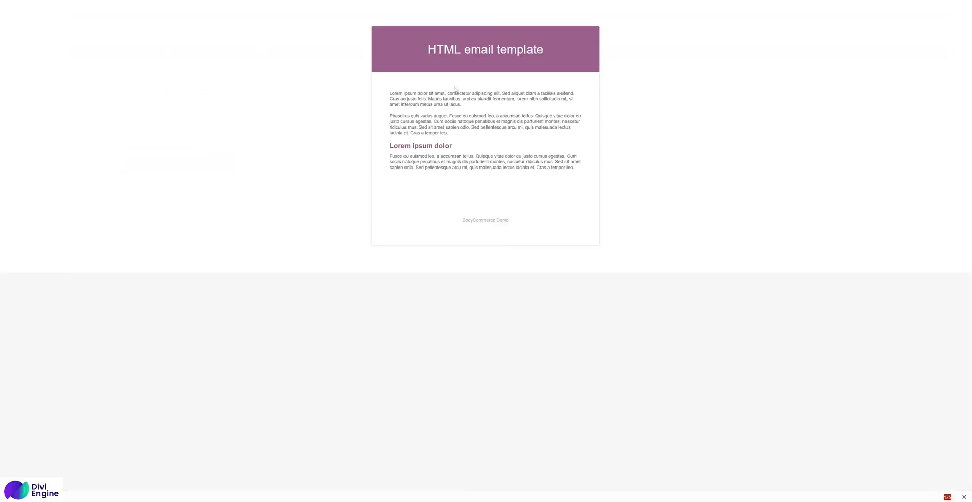
pyautogui.moveTo(303, 111)
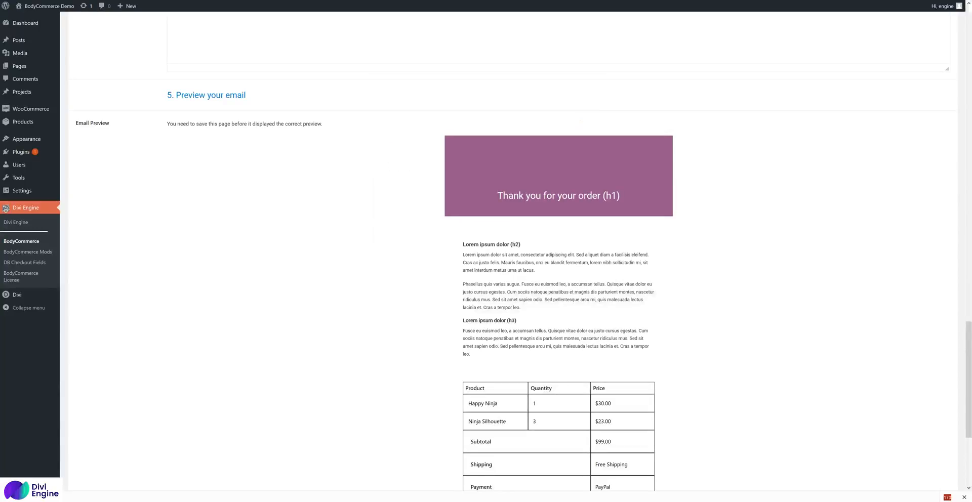
pyautogui.moveTo(431, 311)
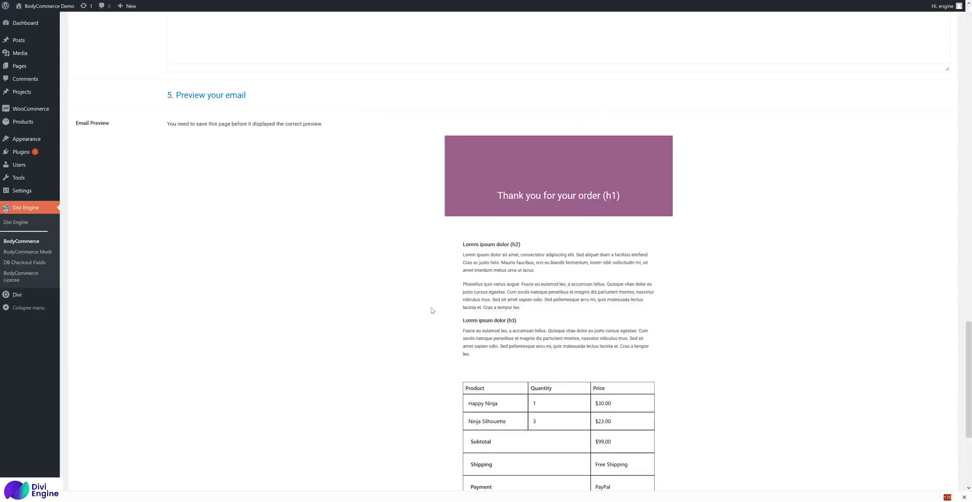
pyautogui.scroll(-3)
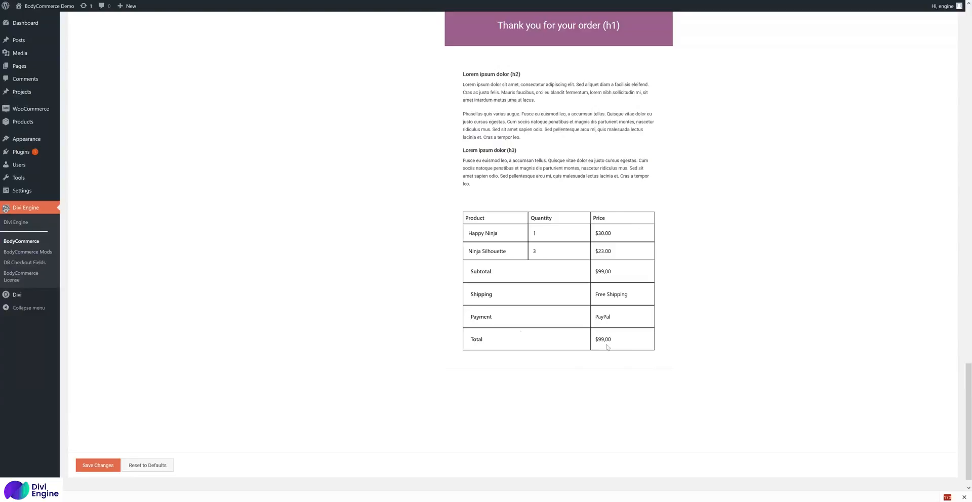
pyautogui.scroll(3)
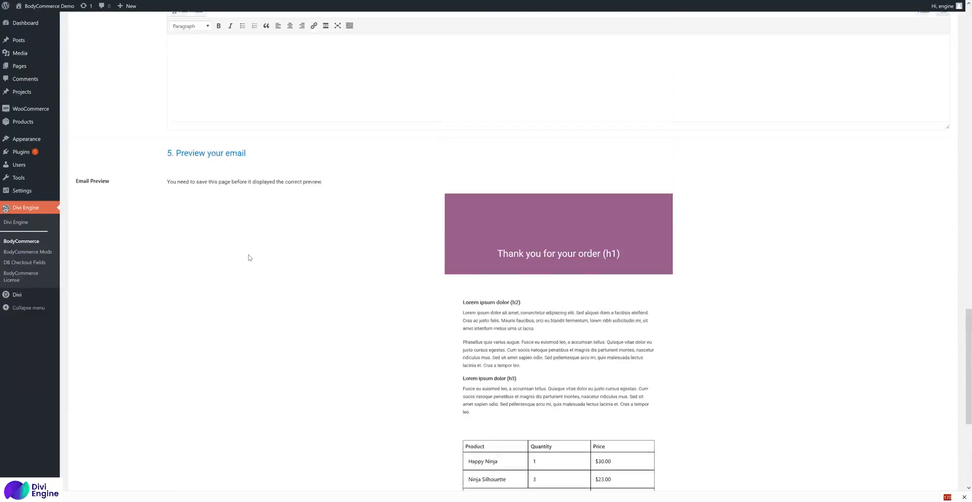
pyautogui.scroll(3)
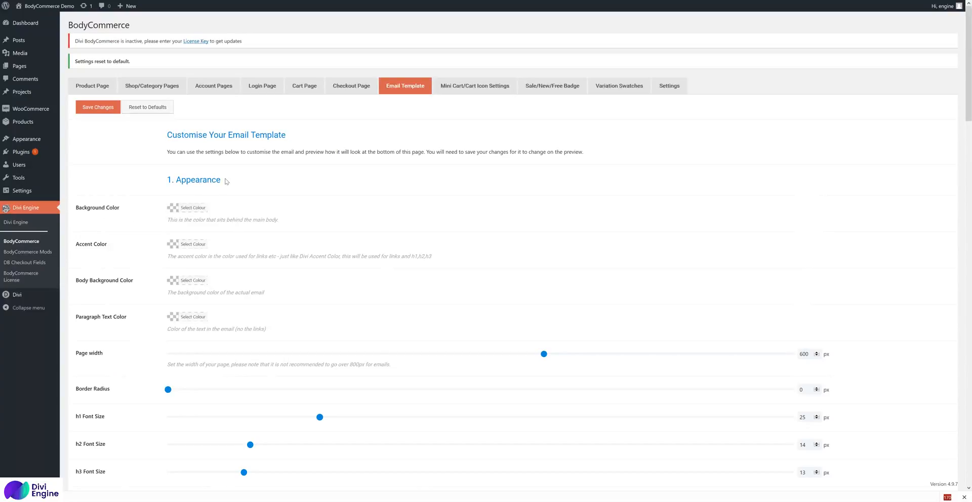
# - Reset the BodyCommerce Email Template settings to defaults and check the sample preview
pyautogui.doubleClick(193, 179)
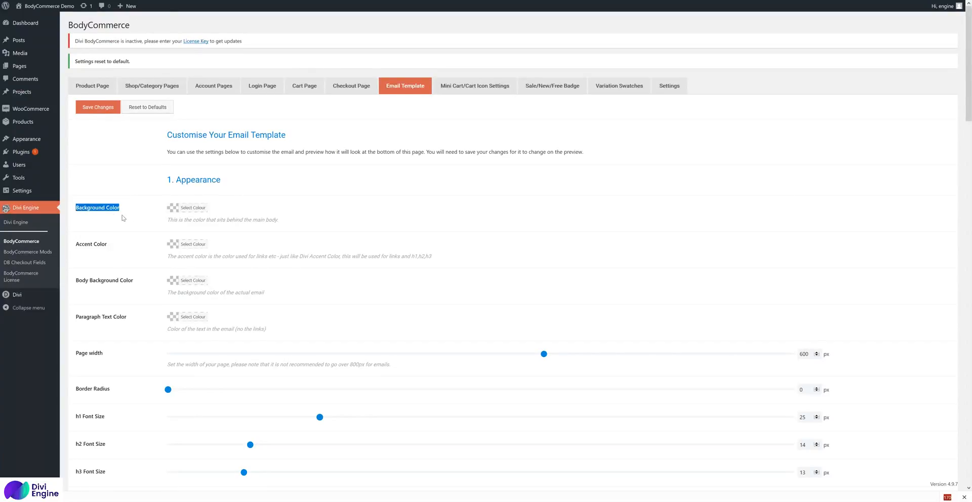
pyautogui.scroll(-3)
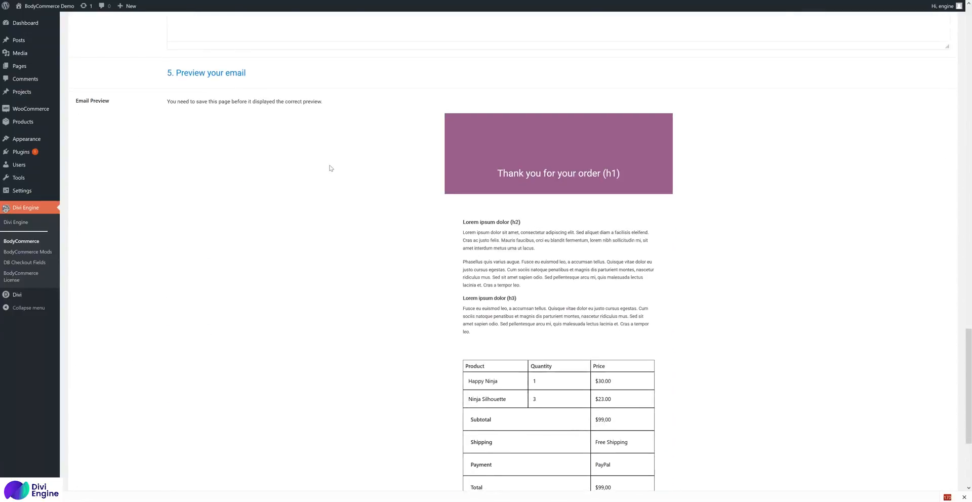
pyautogui.moveTo(522, 83)
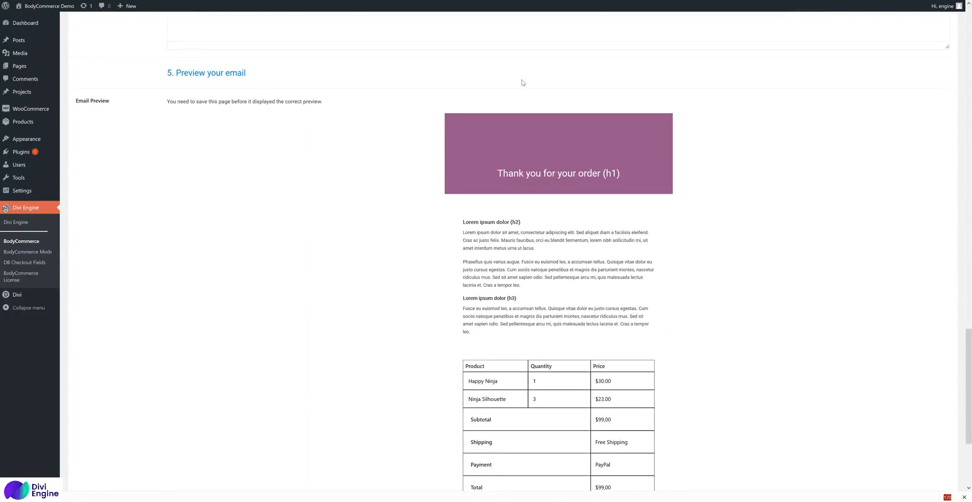
pyautogui.click(147, 107)
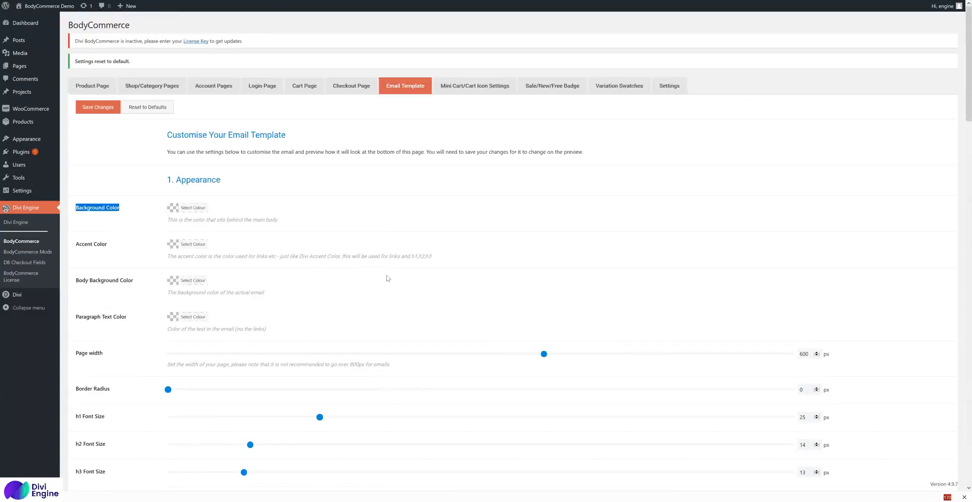
pyautogui.moveTo(152, 250)
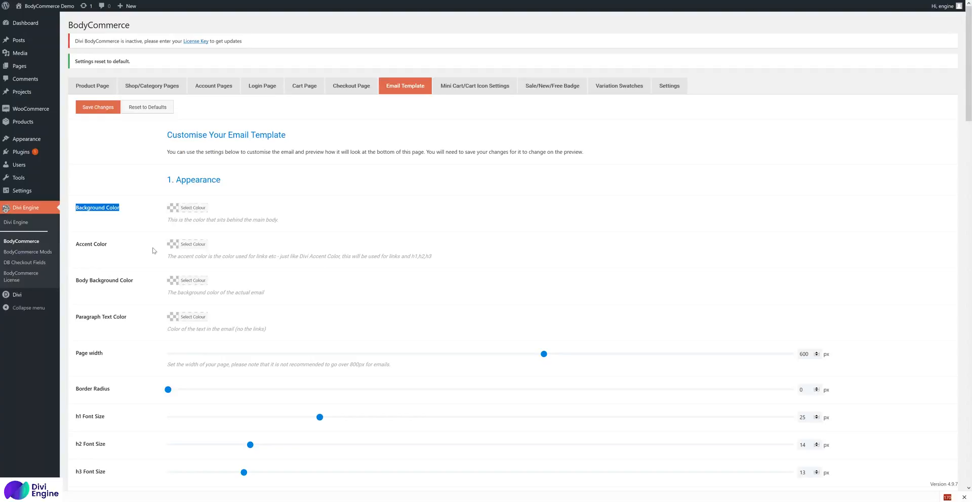
pyautogui.moveTo(166, 215)
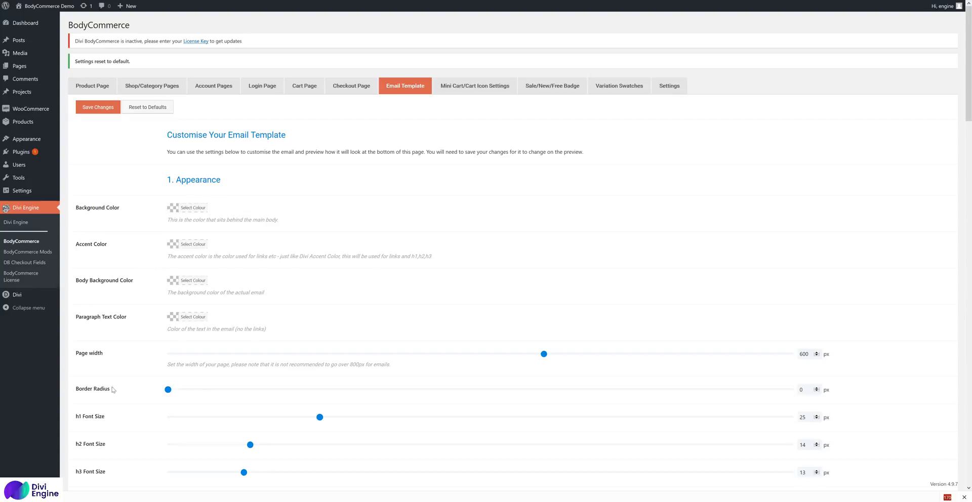
# - Choose a light grey email background, blue accent colour and white body background
pyautogui.click(193, 207)
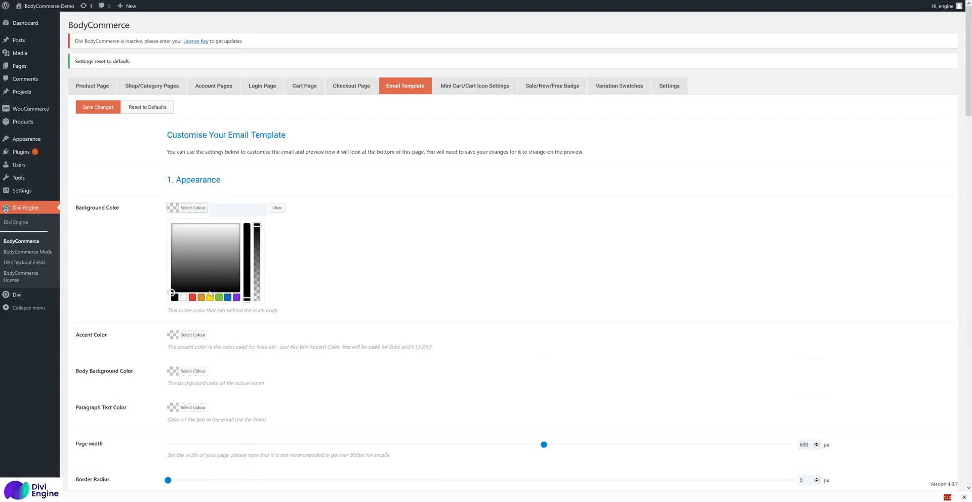
pyautogui.moveTo(206, 218)
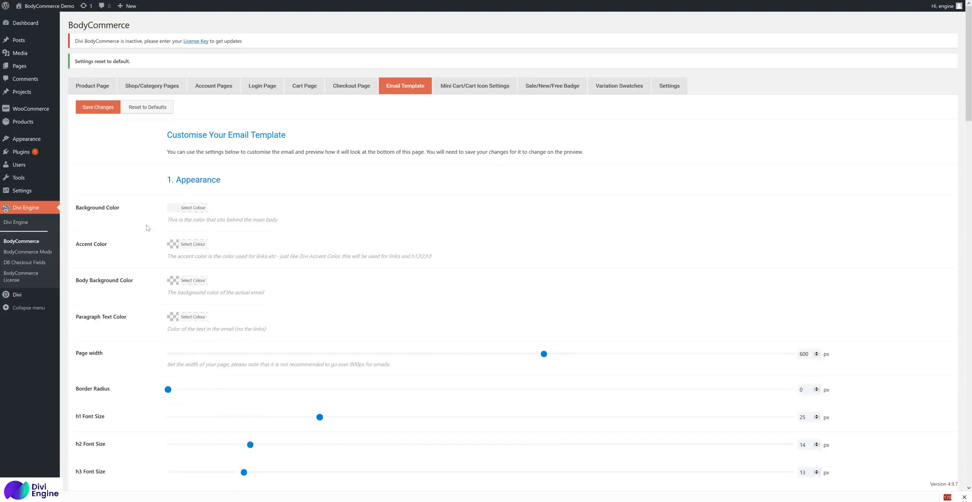
pyautogui.click(172, 243)
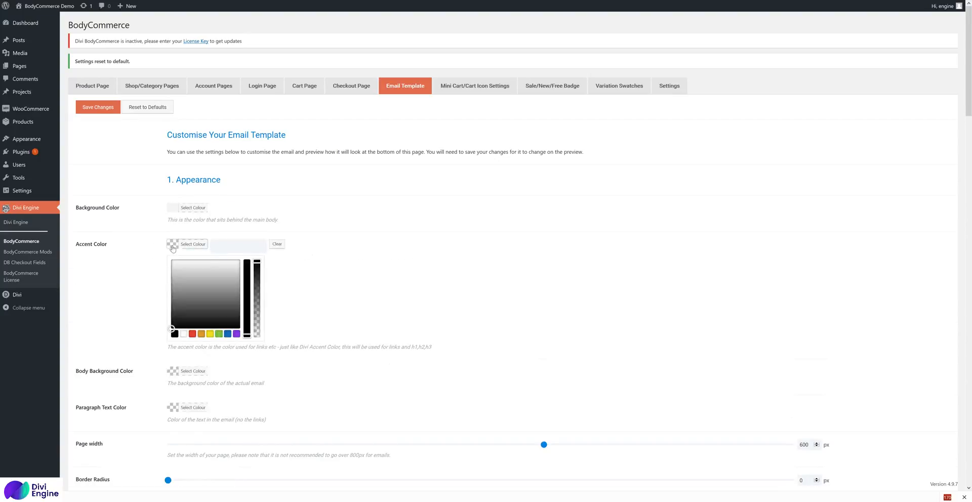
pyautogui.click(238, 334)
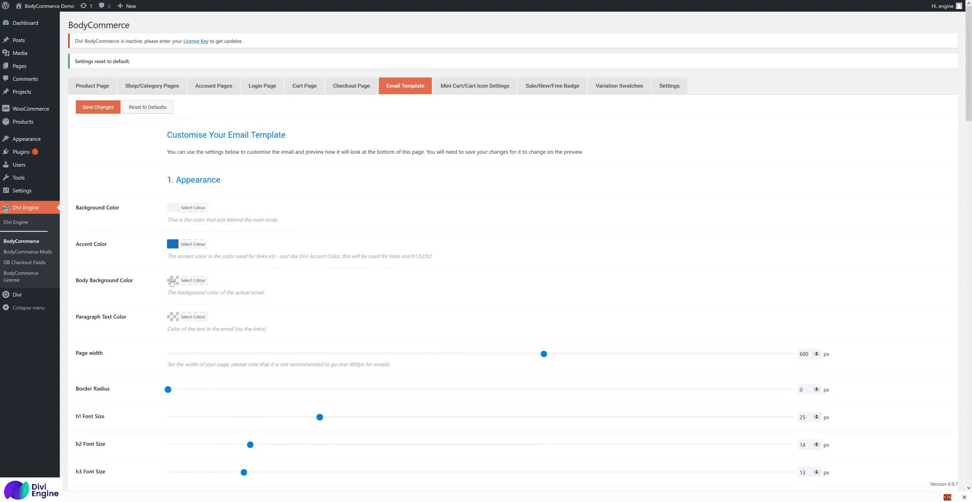
pyautogui.click(193, 208)
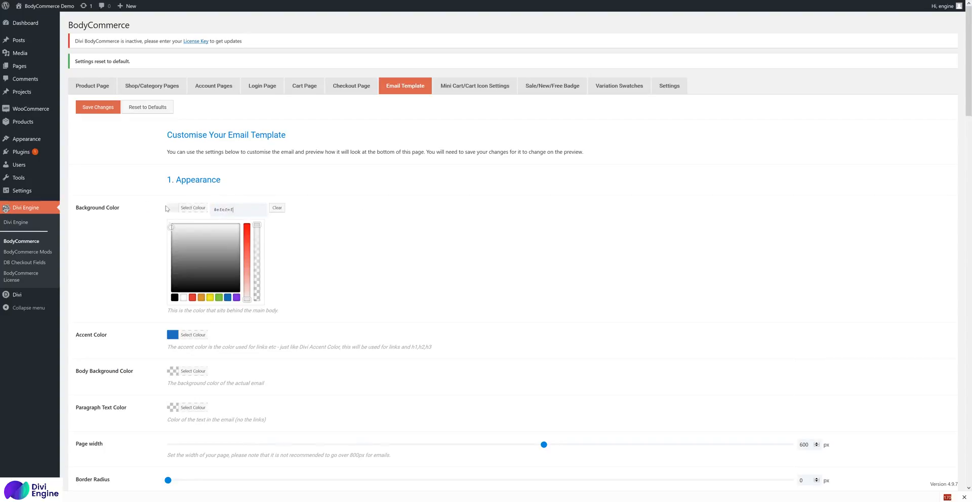
pyautogui.click(192, 281)
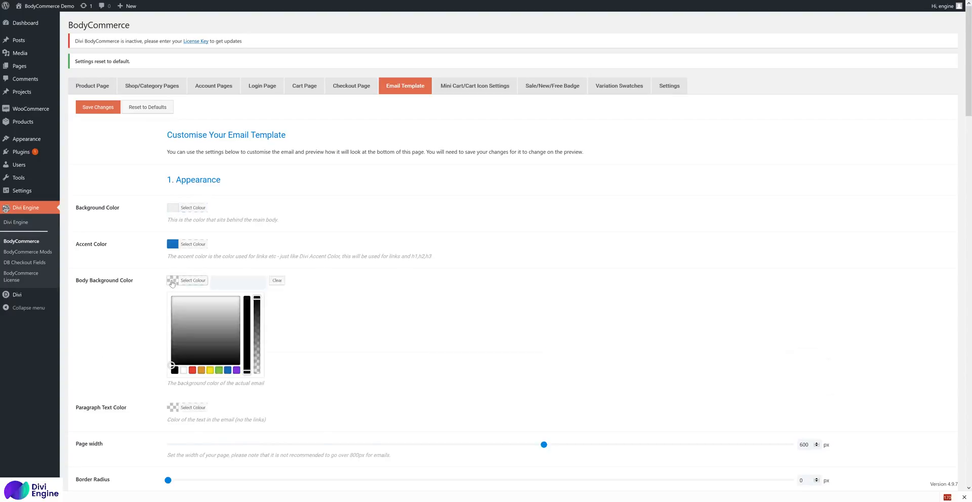
pyautogui.click(193, 281)
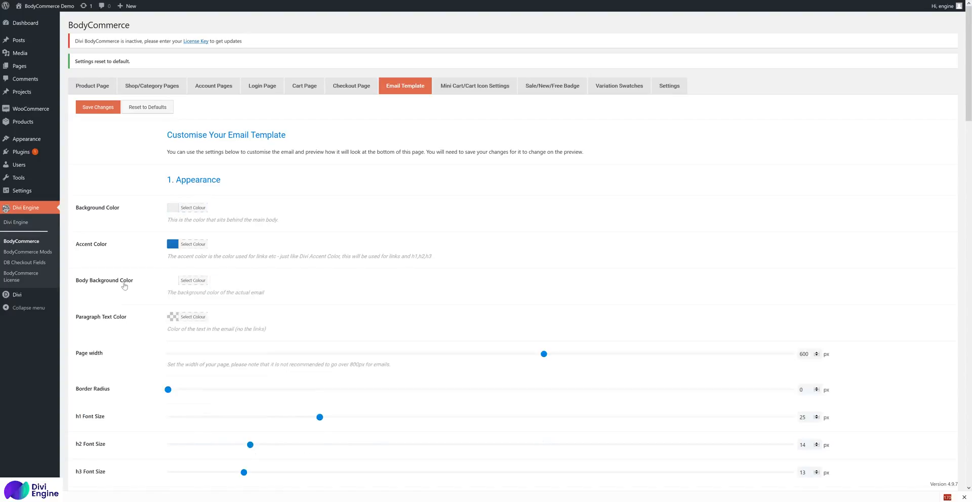
pyautogui.scroll(-3)
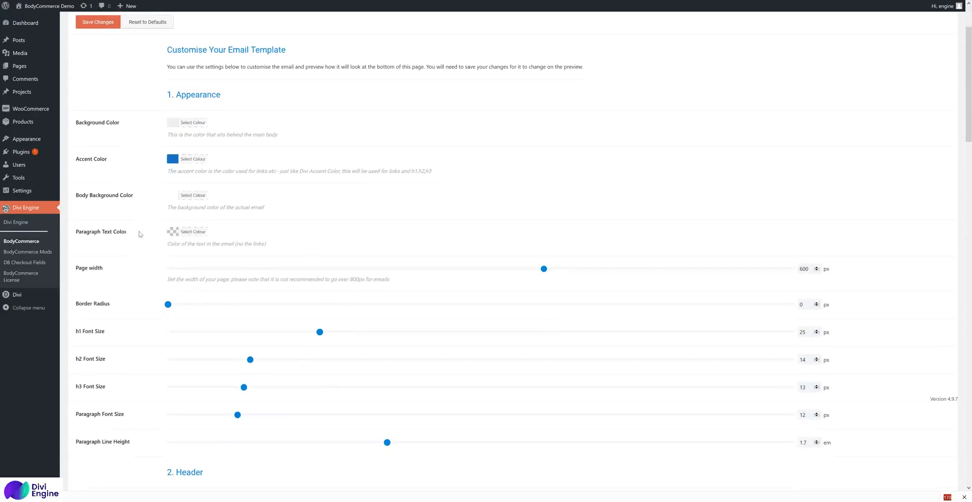
pyautogui.click(193, 231)
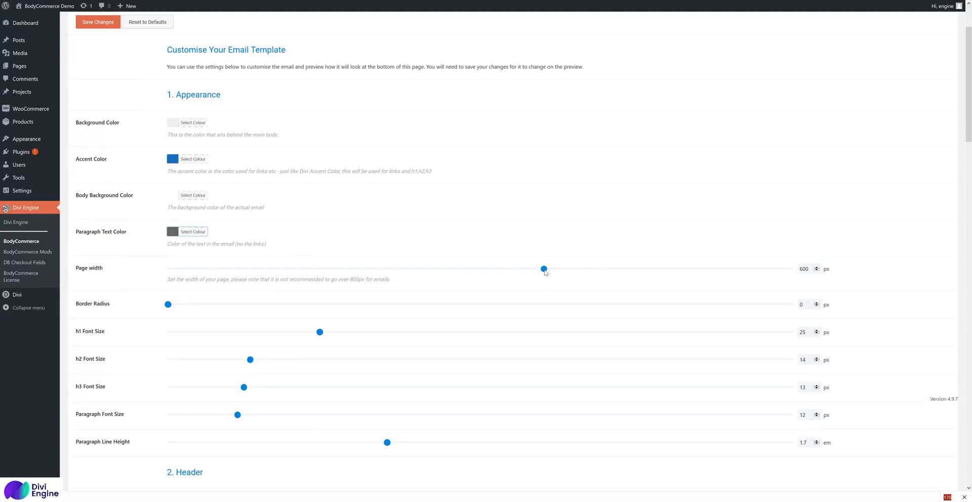
pyautogui.moveTo(130, 330)
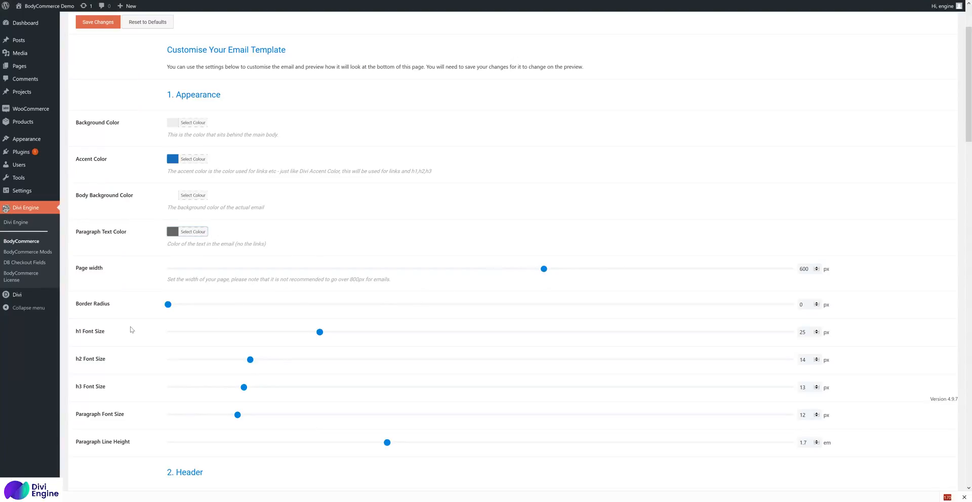
pyautogui.scroll(-3)
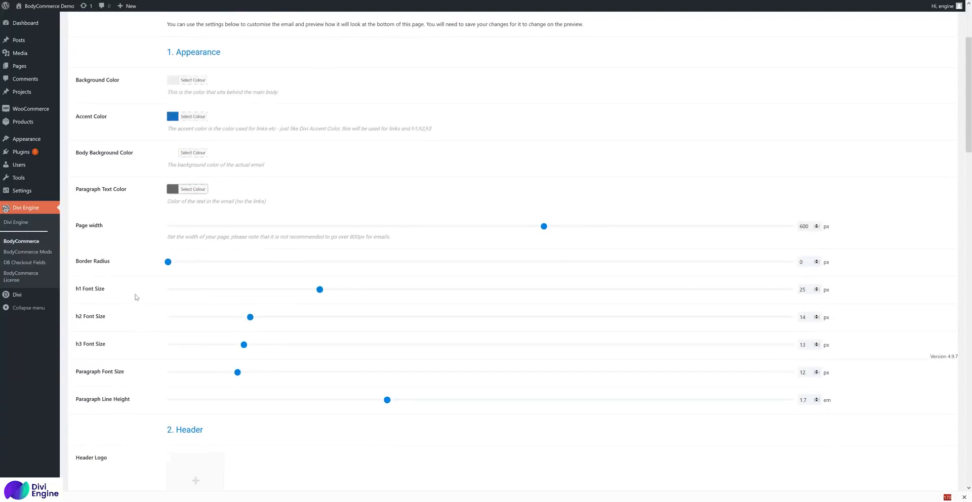
pyautogui.scroll(-3)
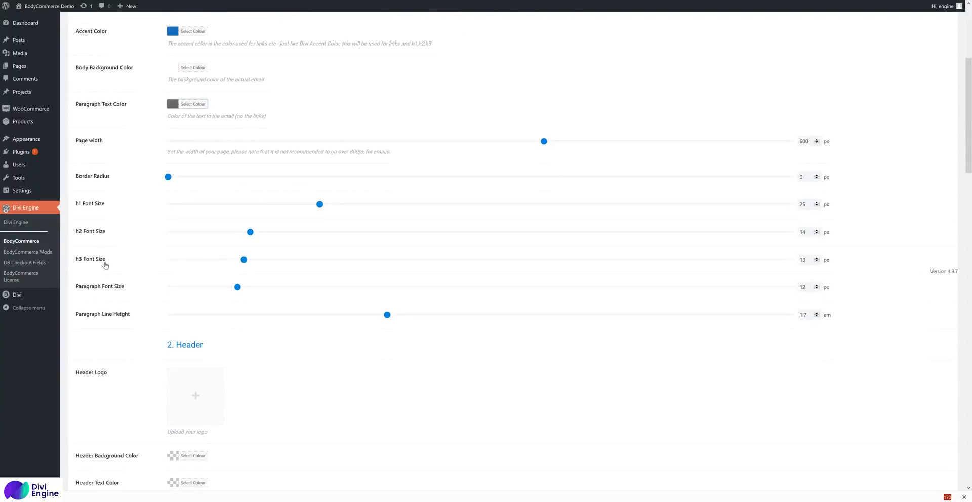
pyautogui.moveTo(122, 291)
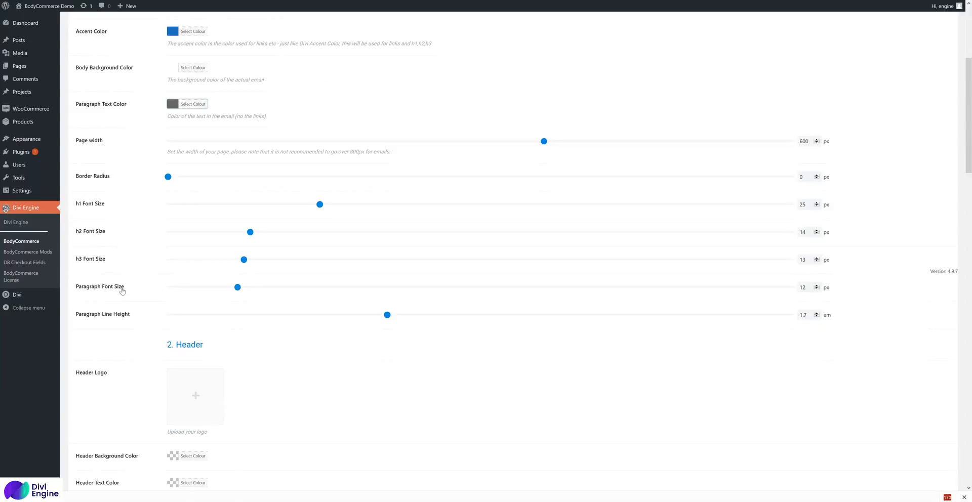
pyautogui.moveTo(278, 175)
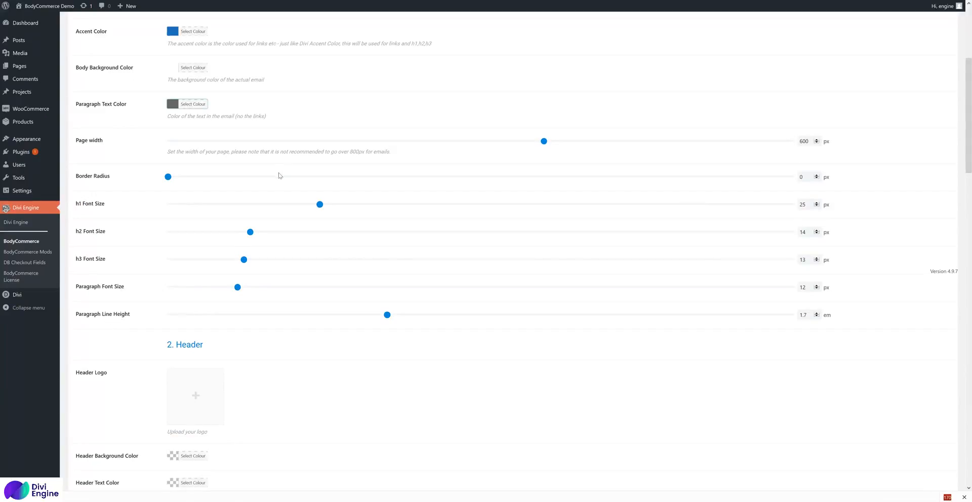
pyautogui.moveTo(301, 328)
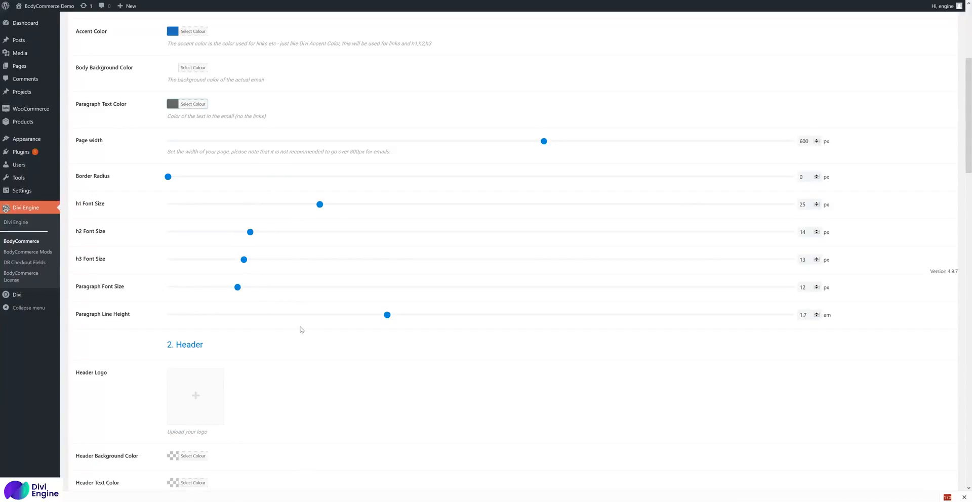
pyautogui.scroll(-3)
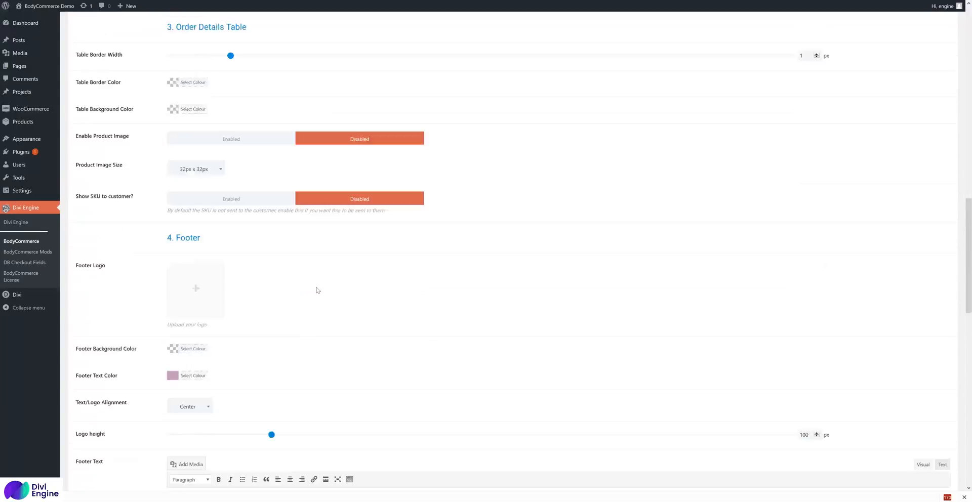
pyautogui.click(97, 446)
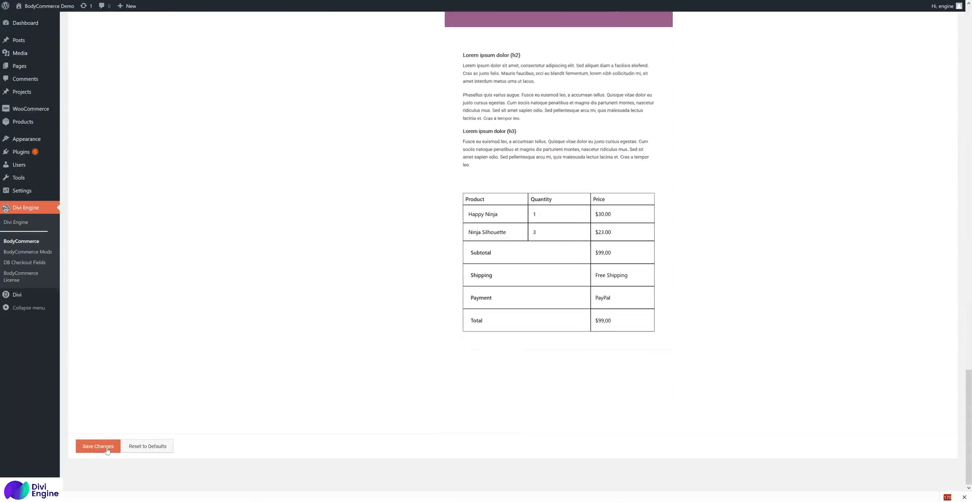
pyautogui.scroll(3)
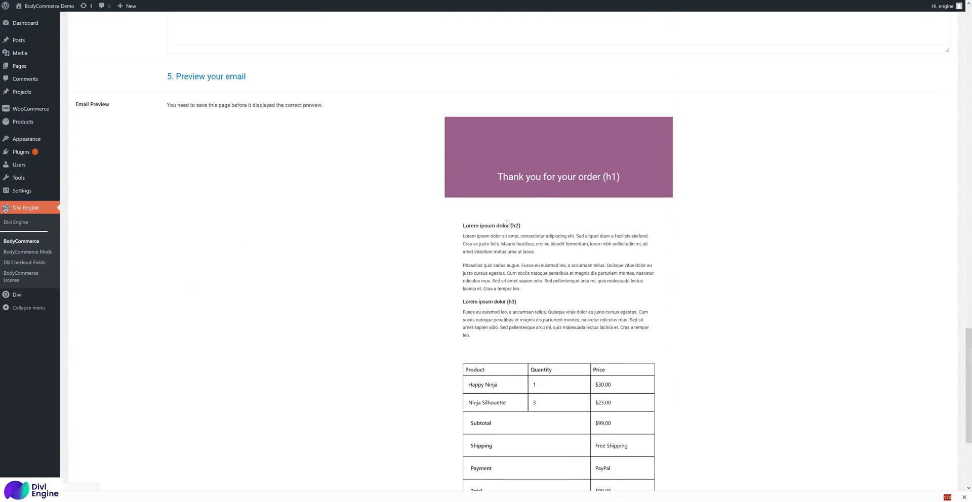
pyautogui.scroll(-3)
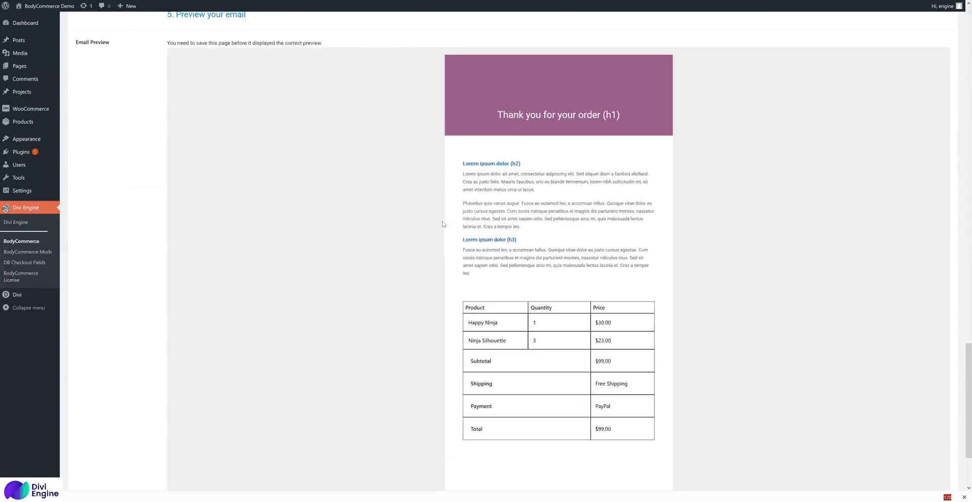
pyautogui.scroll(-3)
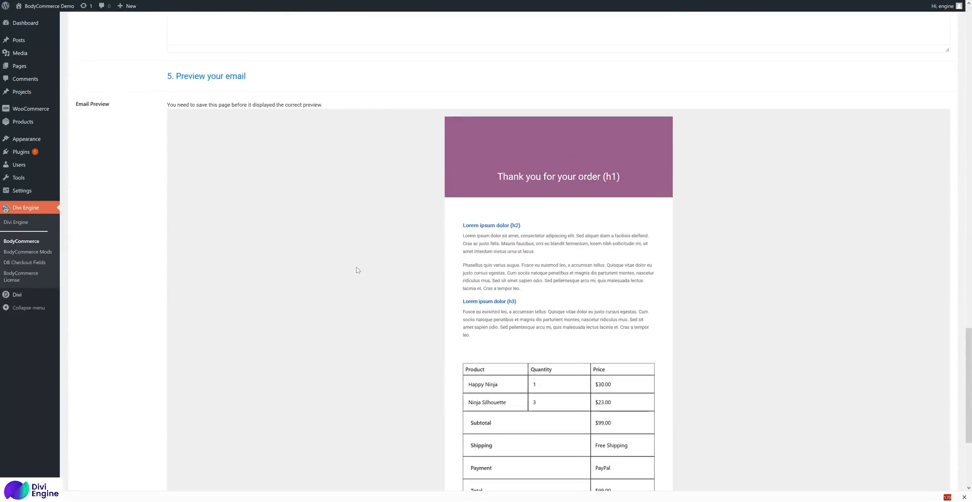
pyautogui.moveTo(634, 304)
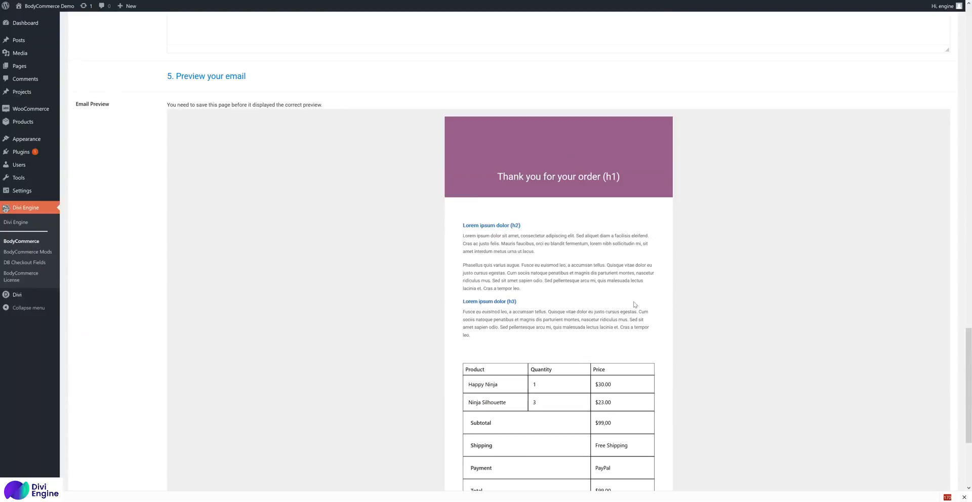
pyautogui.scroll(3)
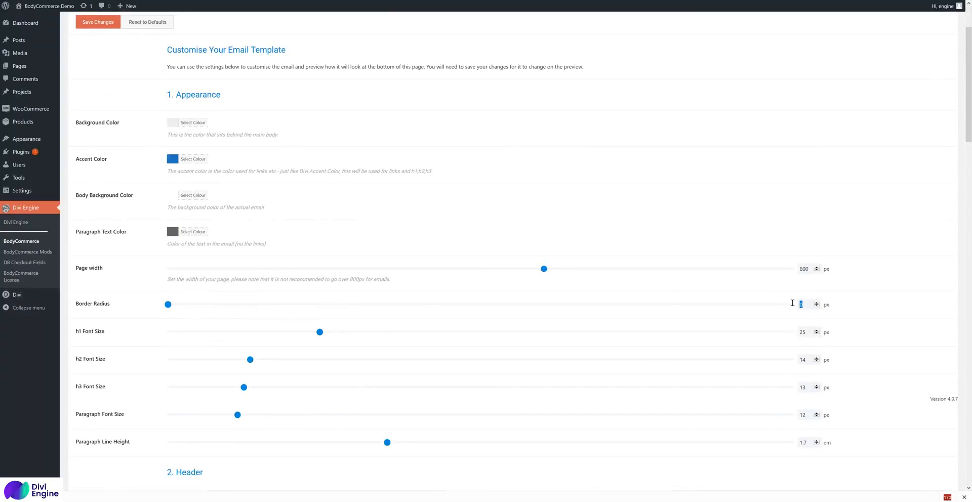
# - Save a 10 px border radius and check the rounded corners in the preview
pyautogui.moveTo(168, 304); pyautogui.dragTo(199, 304)
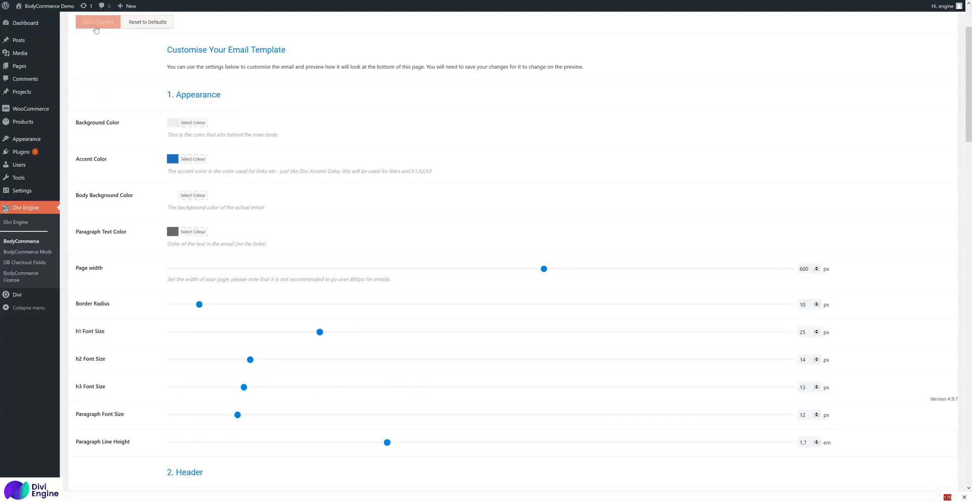
pyautogui.click(97, 22)
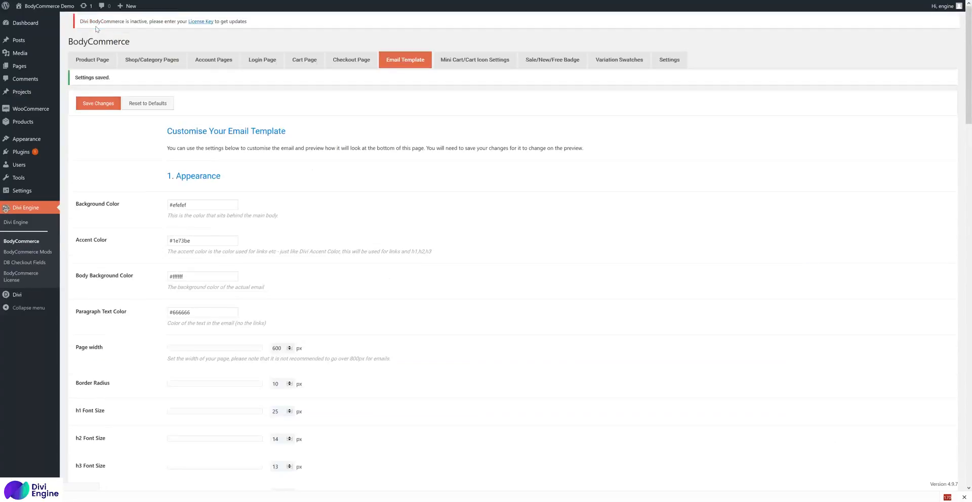
pyautogui.scroll(-3)
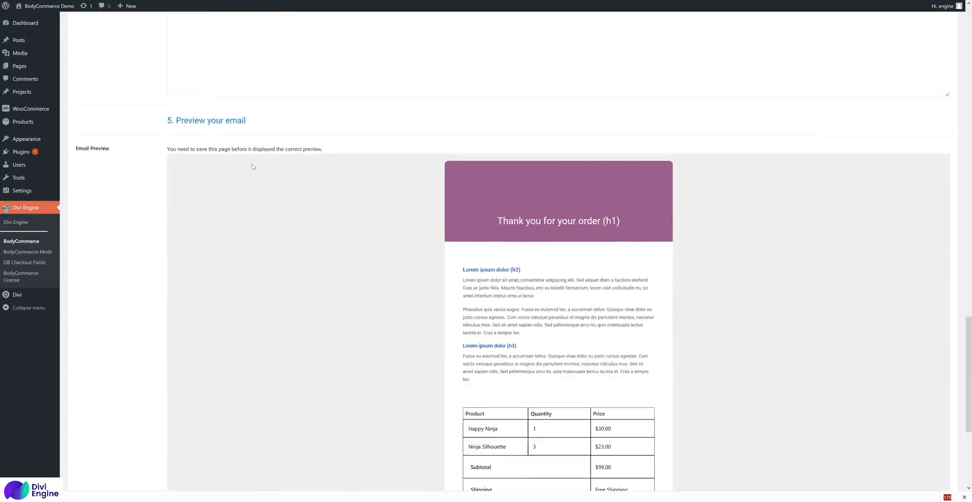
pyautogui.scroll(3)
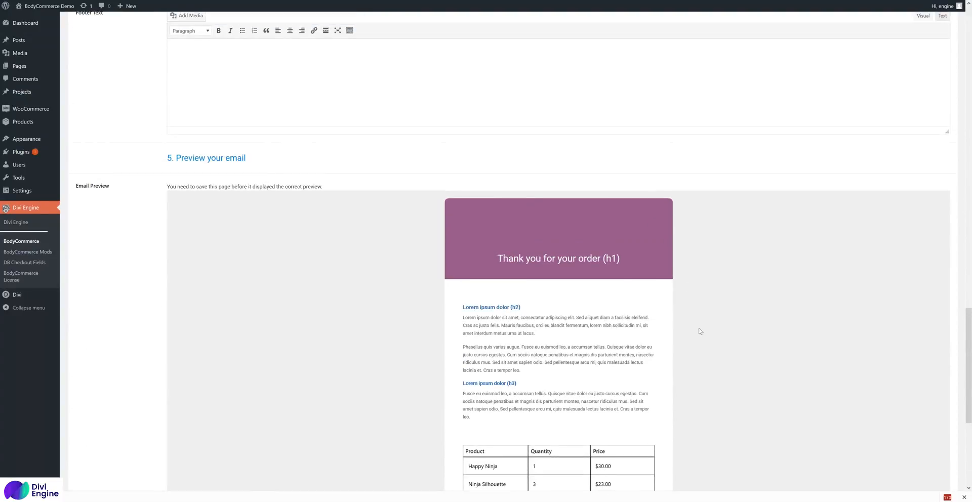
pyautogui.scroll(3)
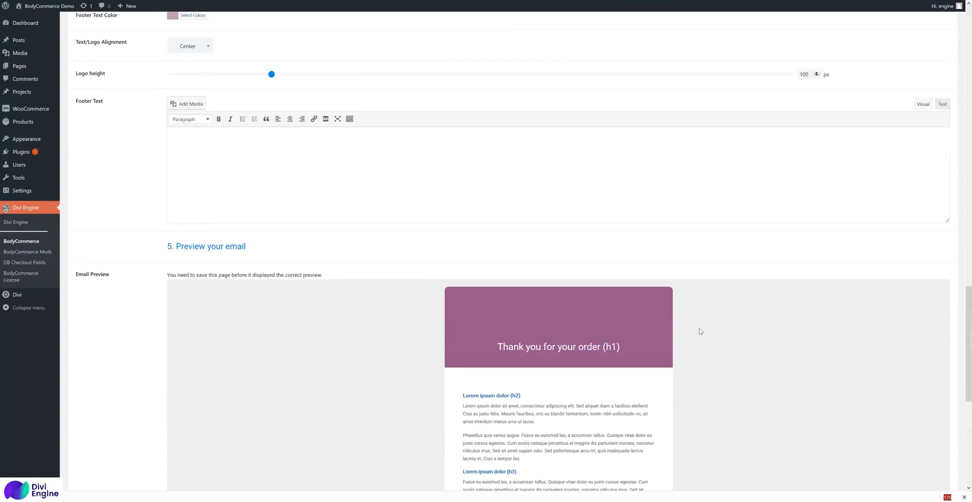
pyautogui.scroll(3)
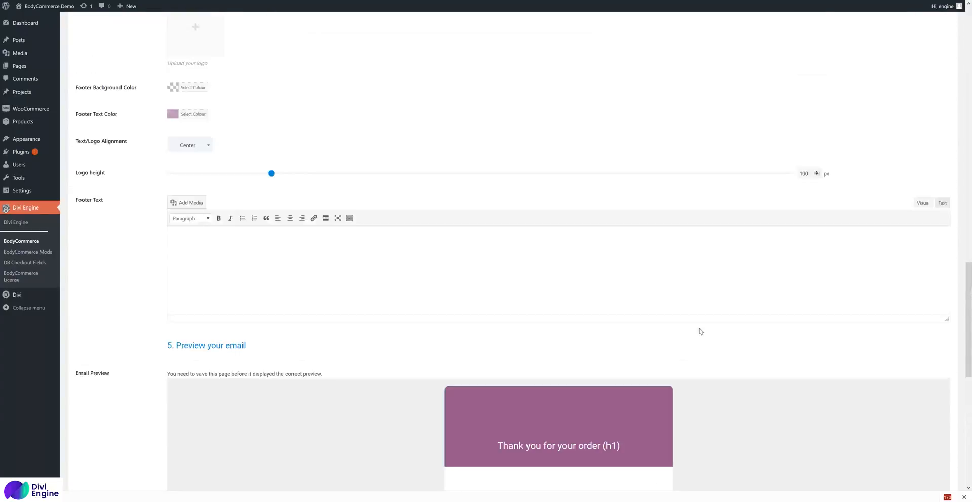
# - Set the wood image as the email header logo and save the settings
pyautogui.scroll(3)
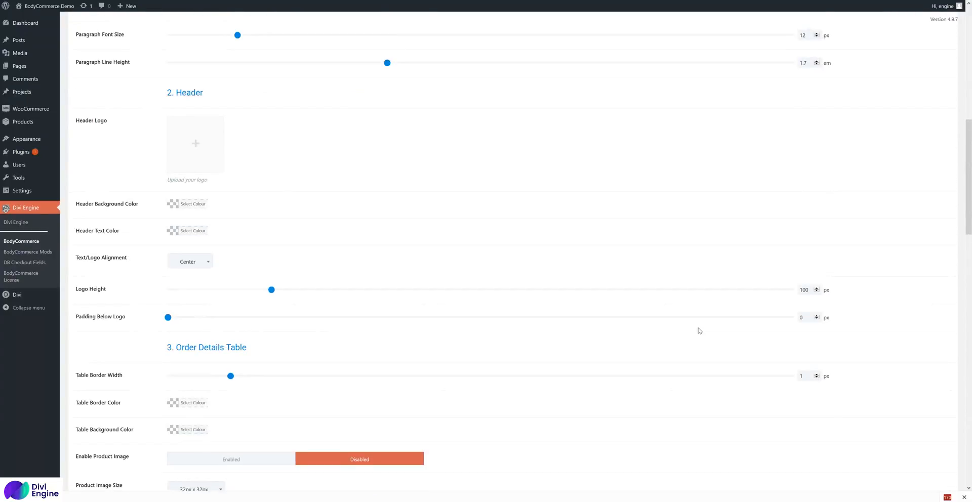
pyautogui.moveTo(121, 141)
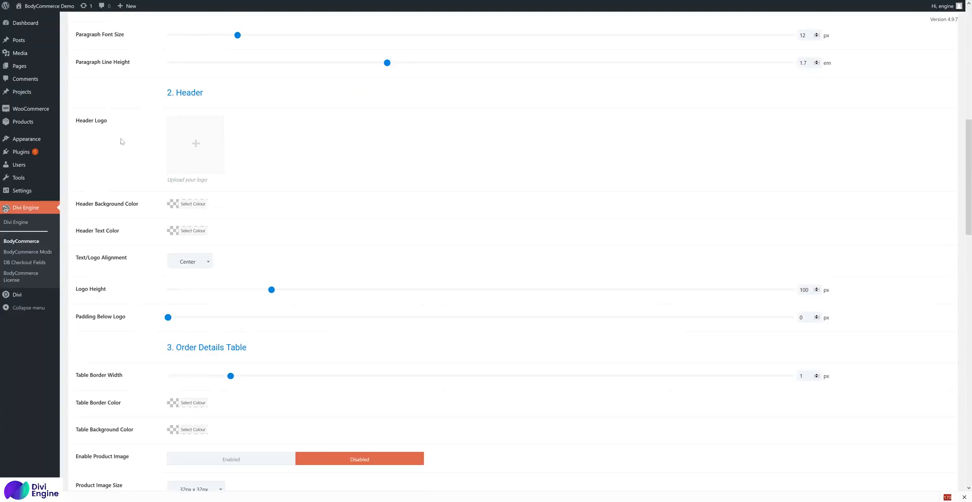
pyautogui.moveTo(196, 144)
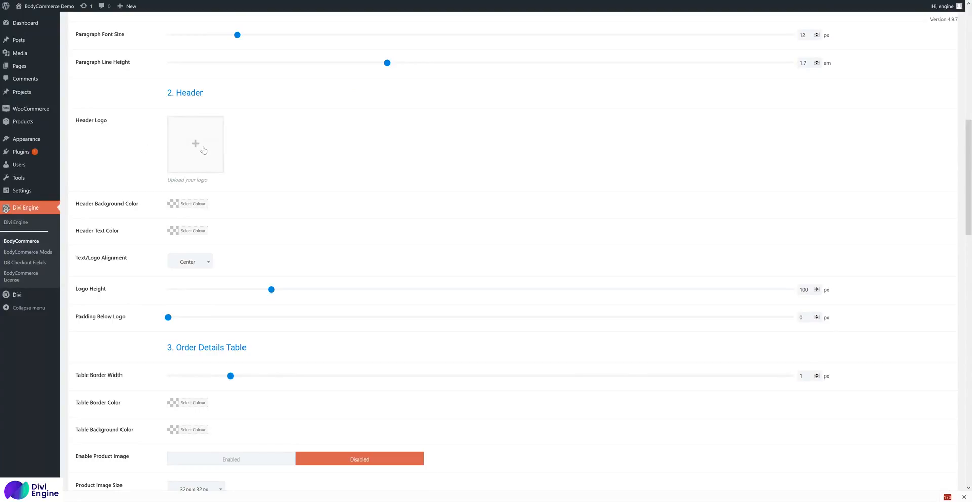
pyautogui.click(195, 143)
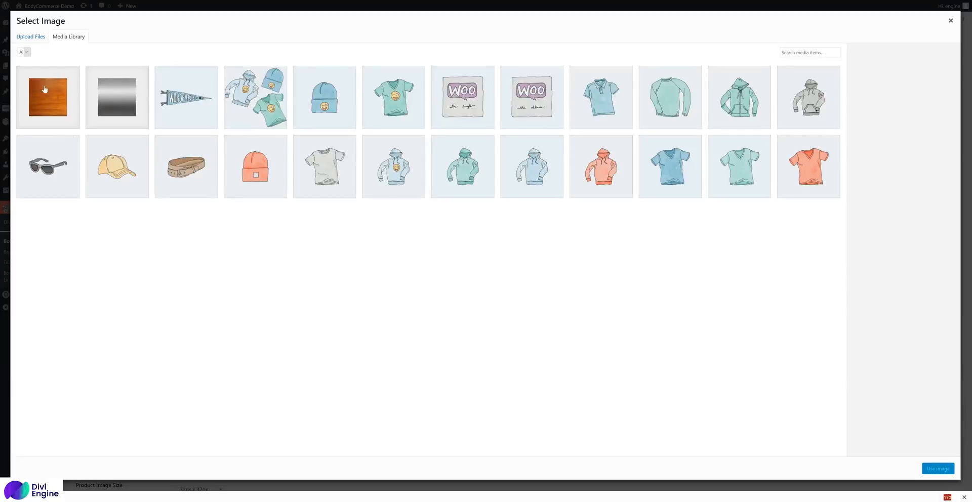
pyautogui.click(47, 96)
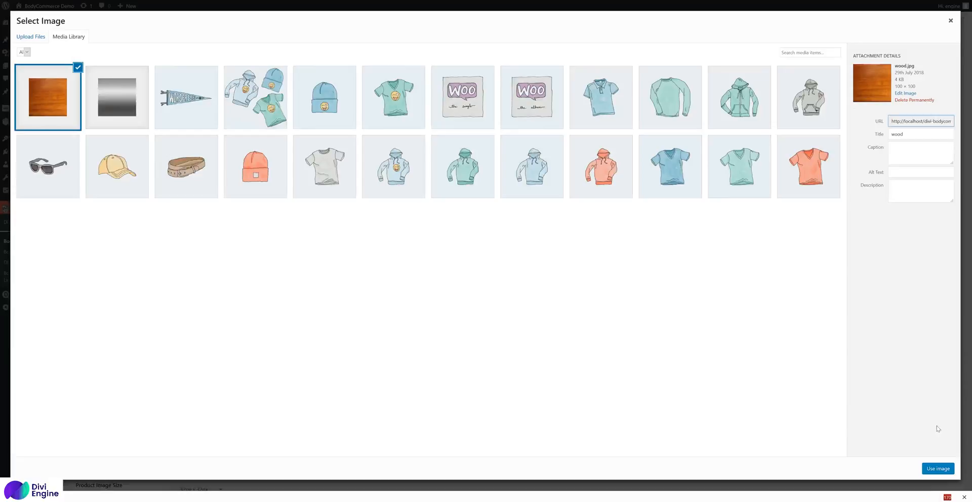
pyautogui.click(938, 468)
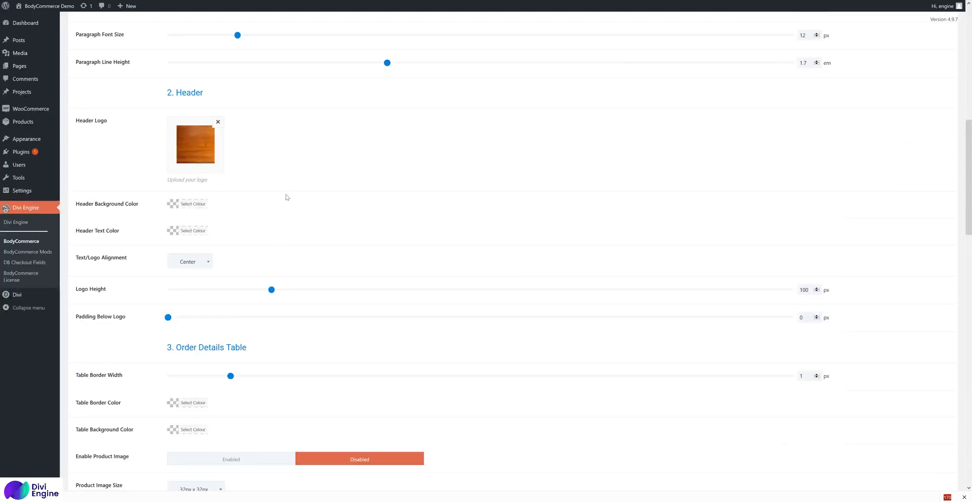
pyautogui.moveTo(183, 147)
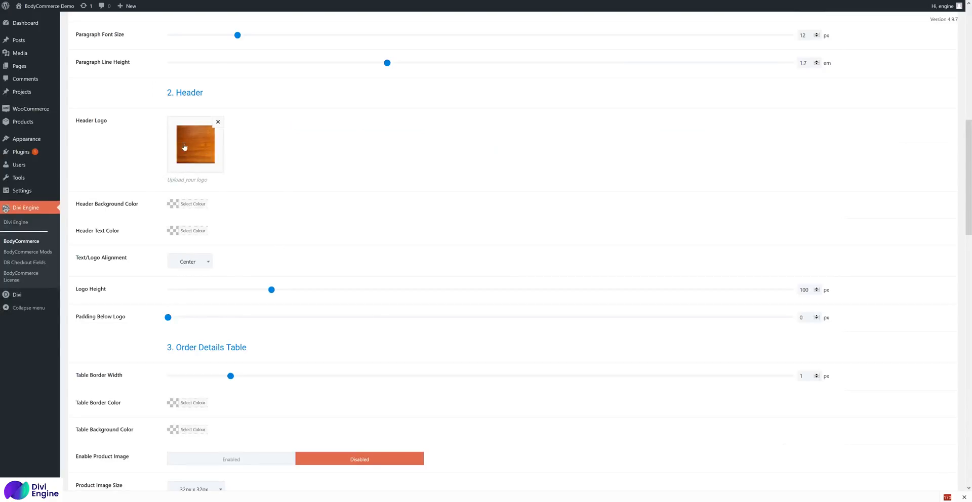
pyautogui.moveTo(189, 212)
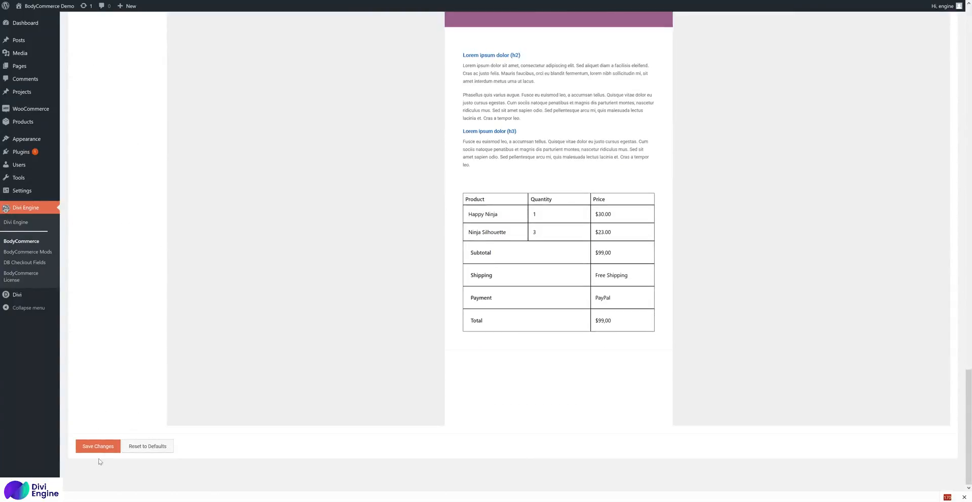
pyautogui.click(97, 446)
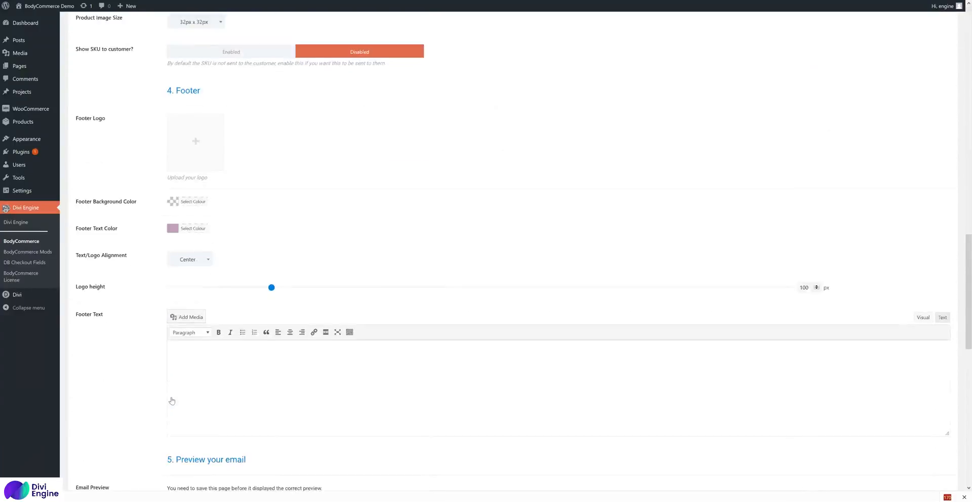
pyautogui.scroll(-3)
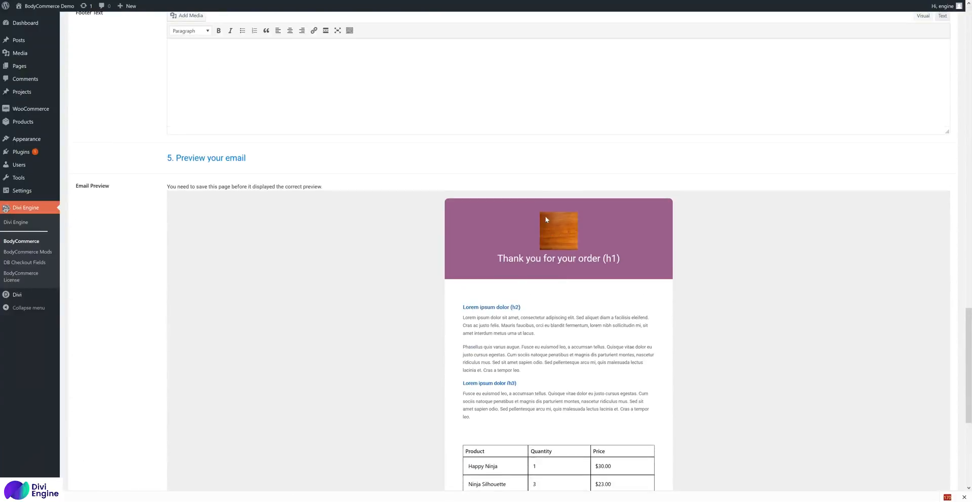
pyautogui.scroll(3)
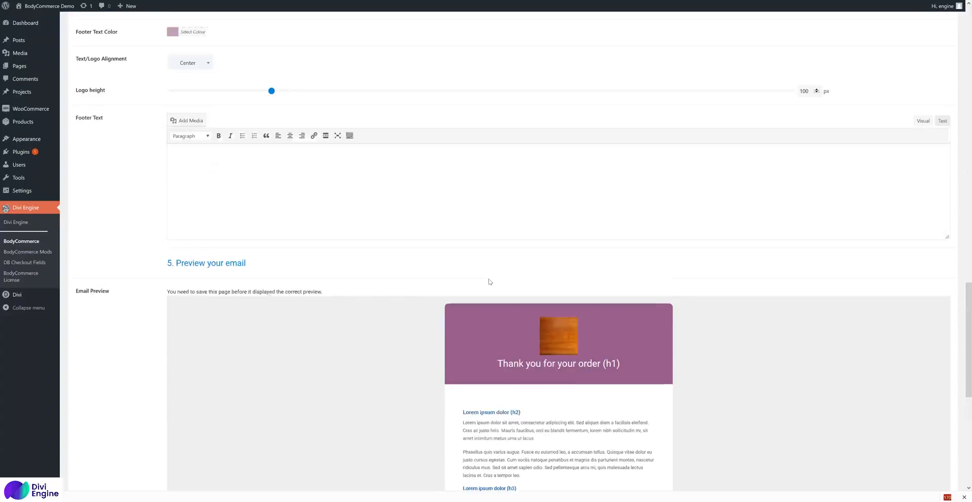
# - Give the header a blue background and 39 px padding below the logo, then save
pyautogui.scroll(3)
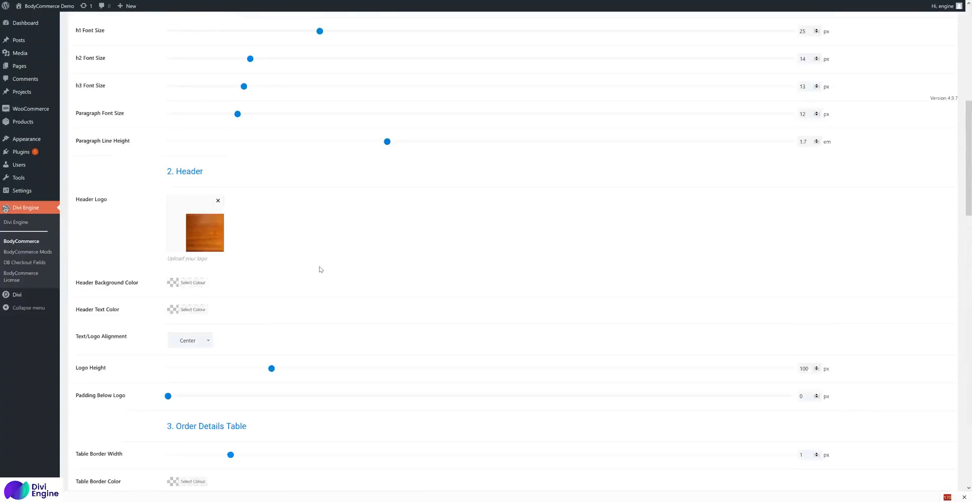
pyautogui.click(192, 282)
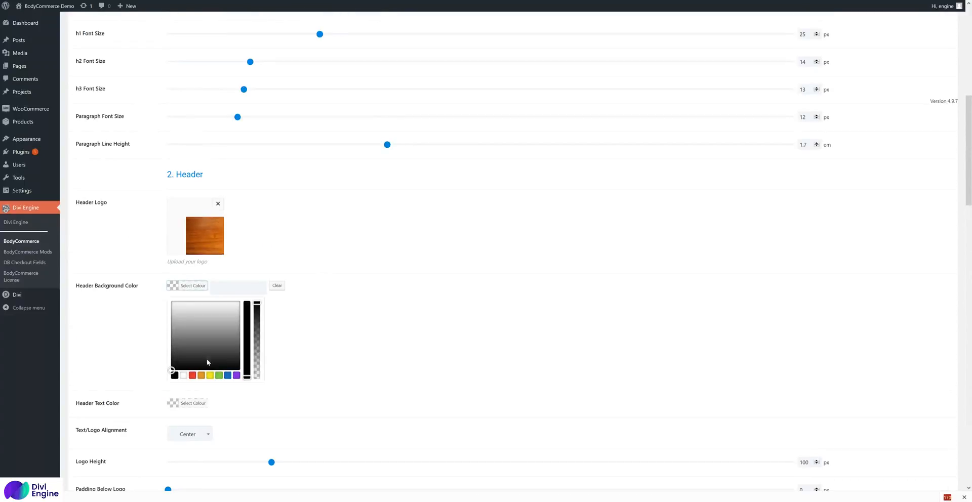
pyautogui.click(227, 375)
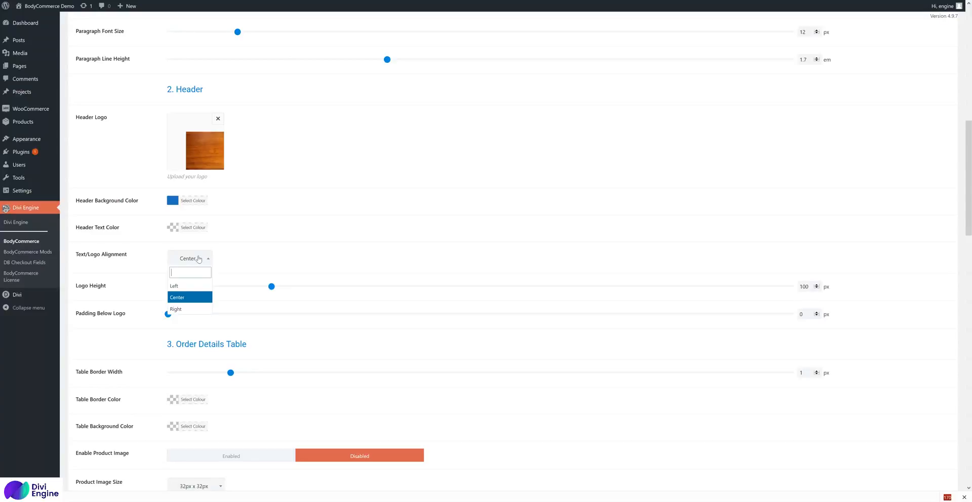
pyautogui.moveTo(173, 286)
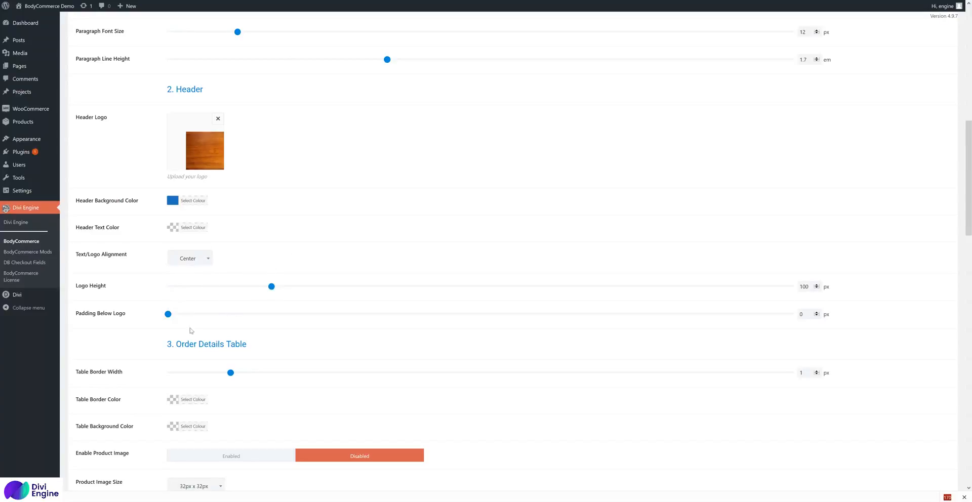
pyautogui.moveTo(185, 321)
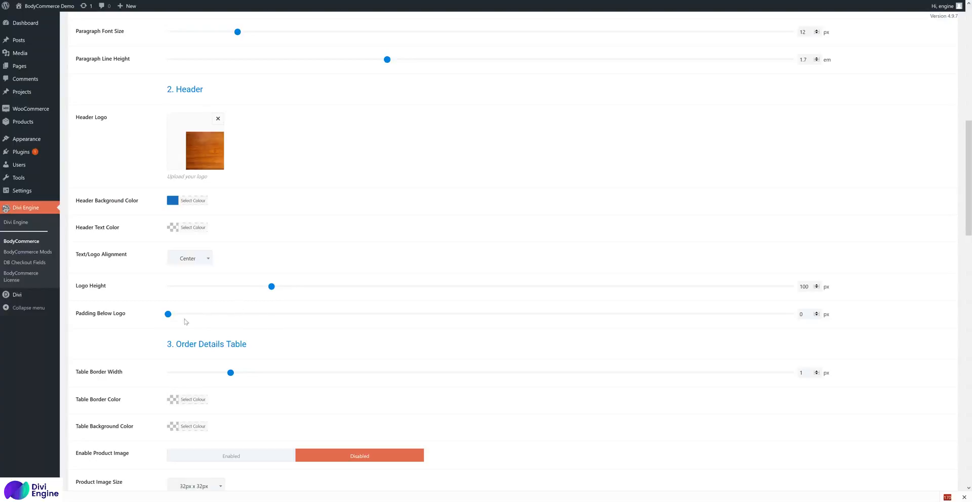
pyautogui.moveTo(167, 314); pyautogui.dragTo(216, 314)
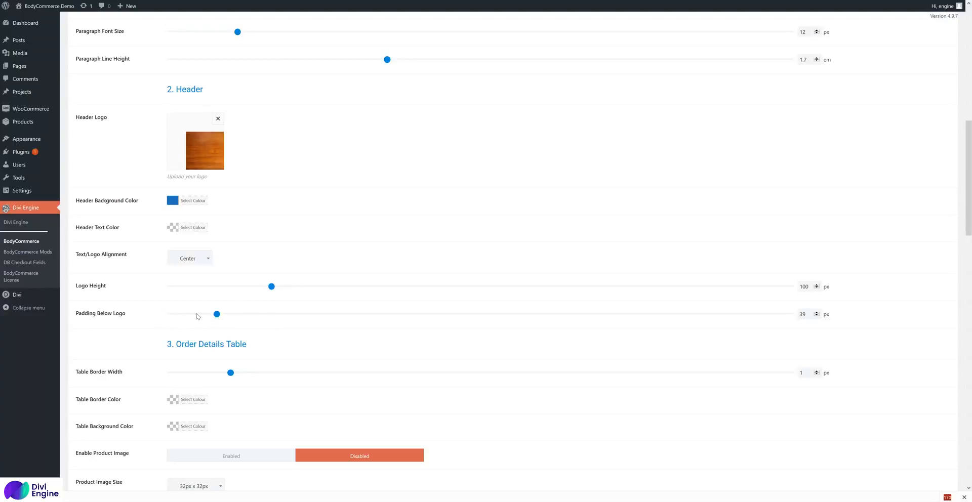
pyautogui.scroll(-3)
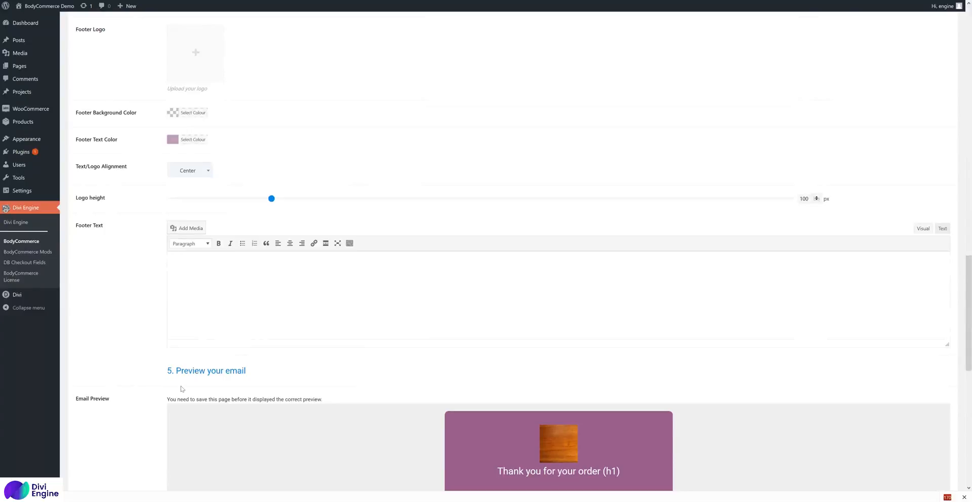
pyautogui.scroll(-3)
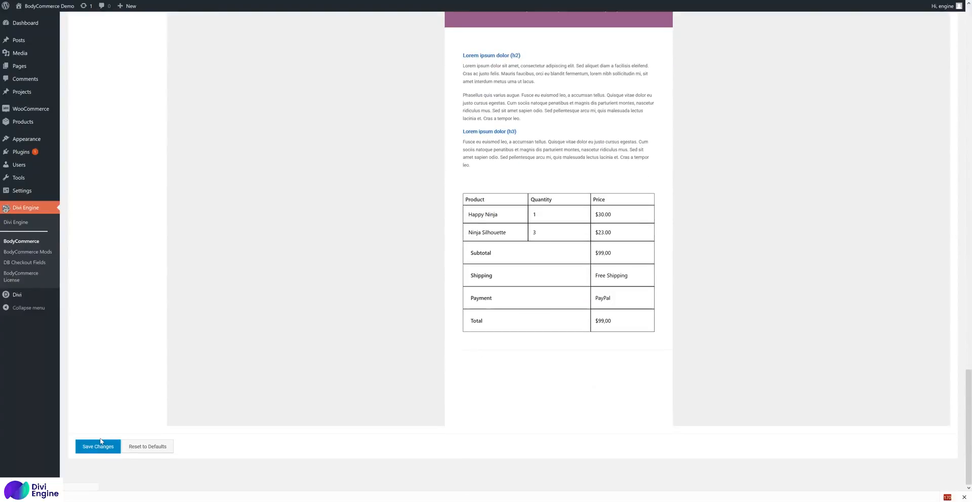
pyautogui.click(98, 447)
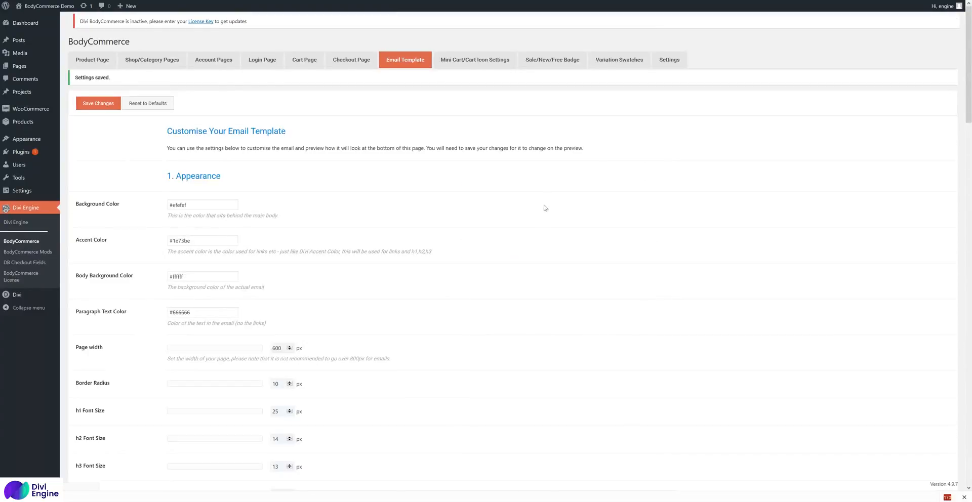
pyautogui.scroll(-3)
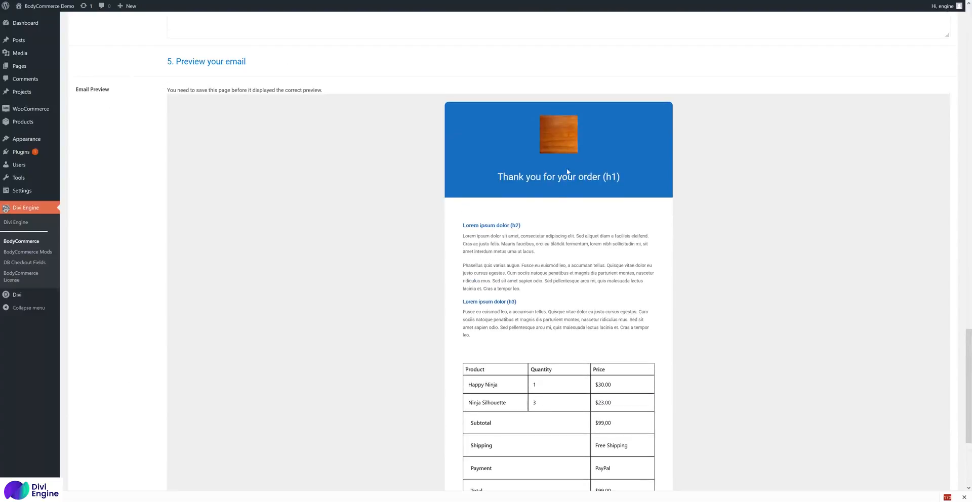
pyautogui.moveTo(451, 125)
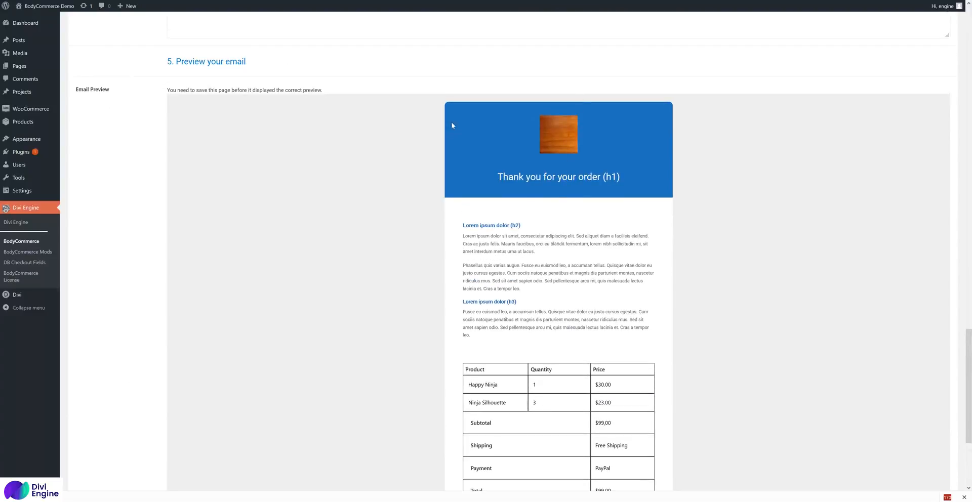
pyautogui.scroll(3)
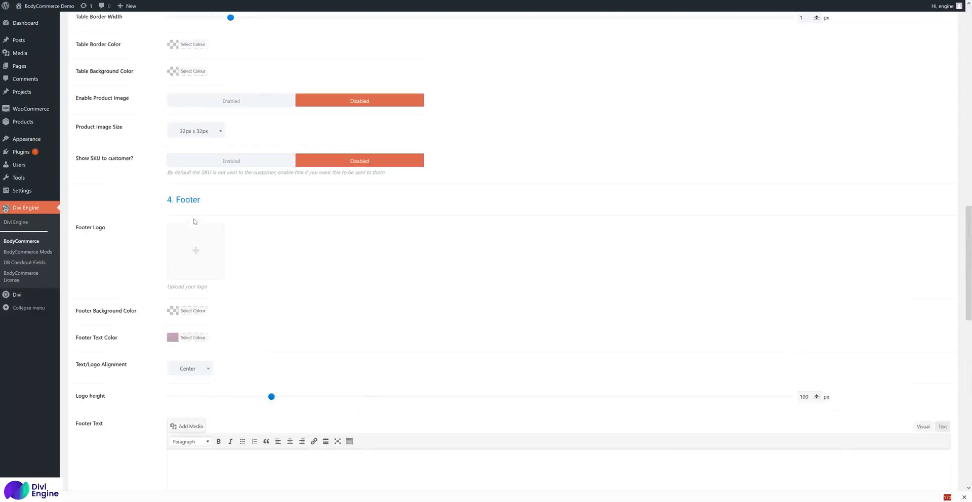
pyautogui.scroll(3)
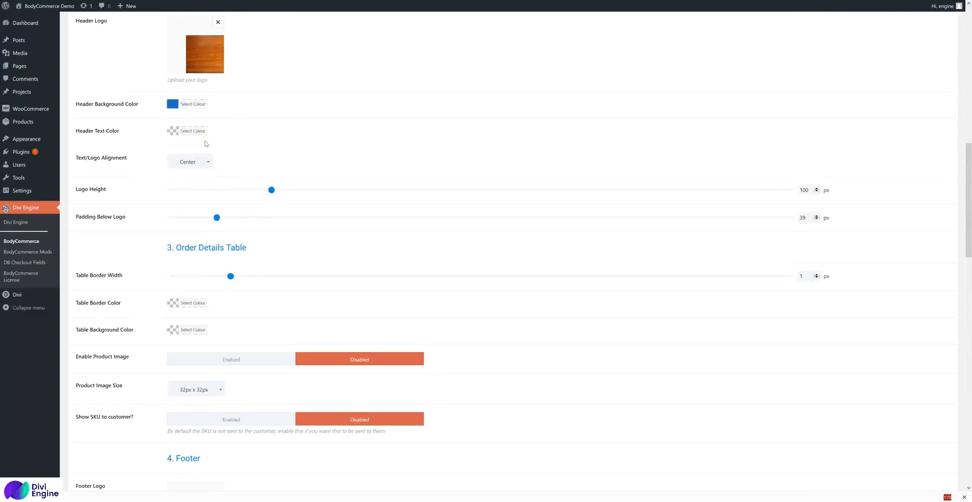
pyautogui.scroll(-3)
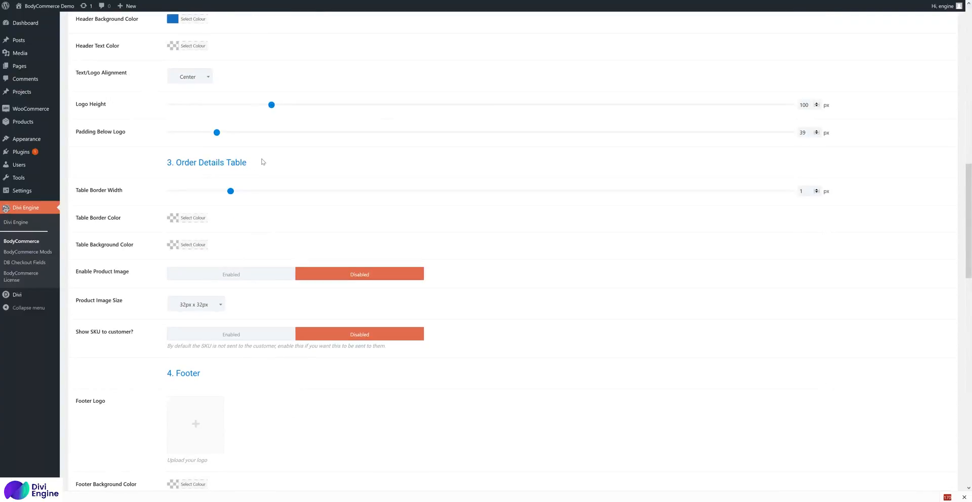
pyautogui.scroll(3)
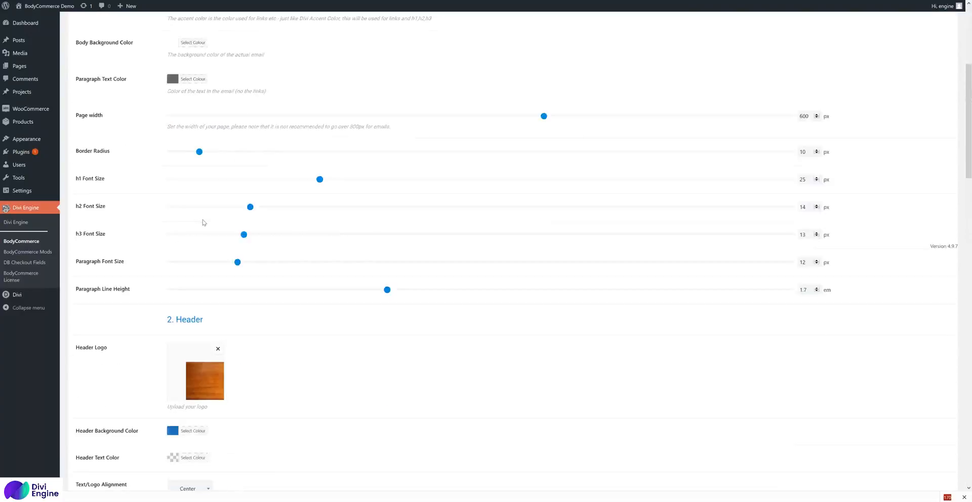
pyautogui.scroll(-3)
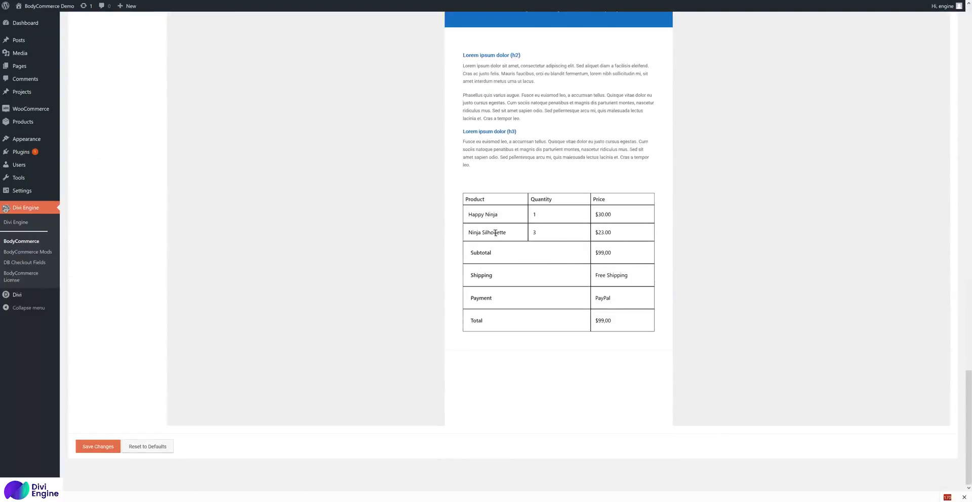
pyautogui.scroll(3)
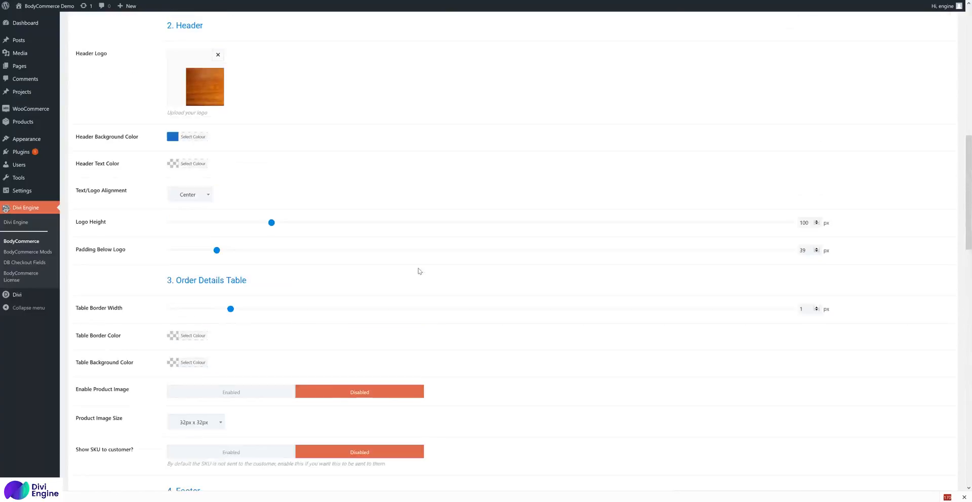
# - Set table border width to 0, product images to 64px x 64px, and show SKUs
pyautogui.scroll(-3)
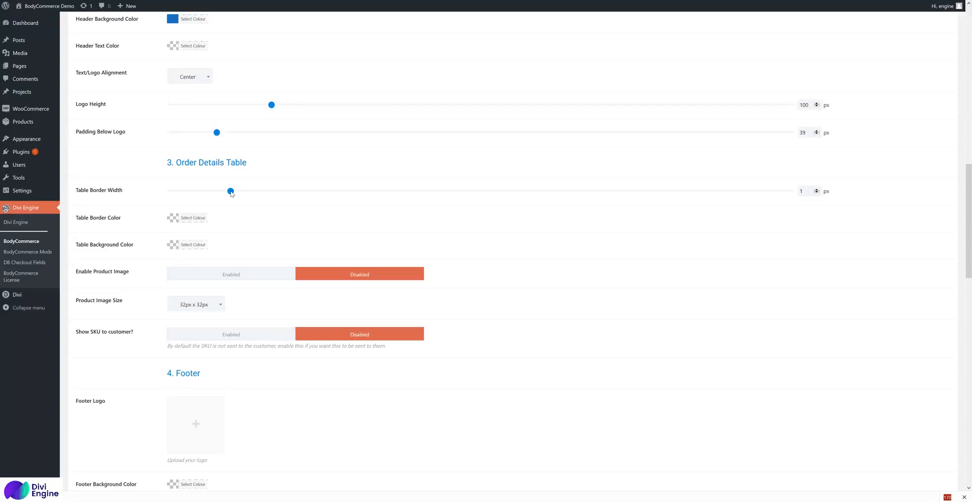
pyautogui.moveTo(230, 191); pyautogui.dragTo(168, 191)
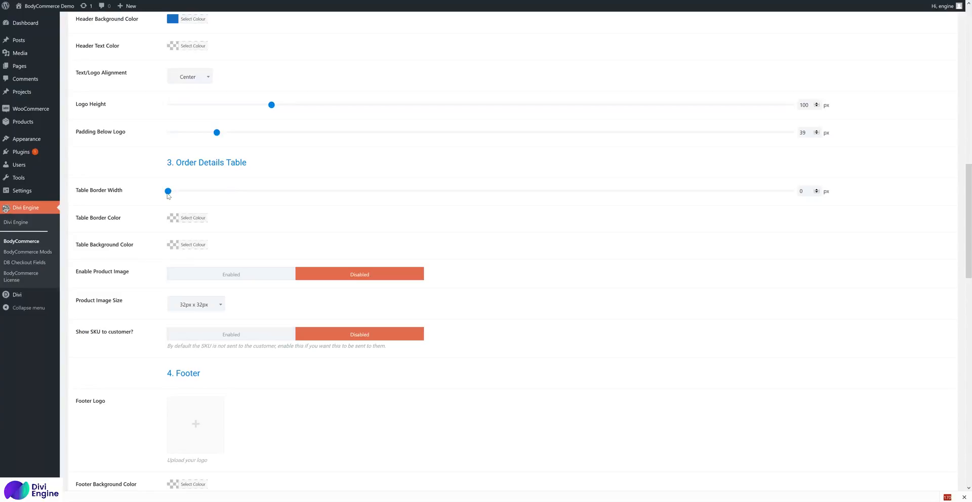
pyautogui.moveTo(186, 193)
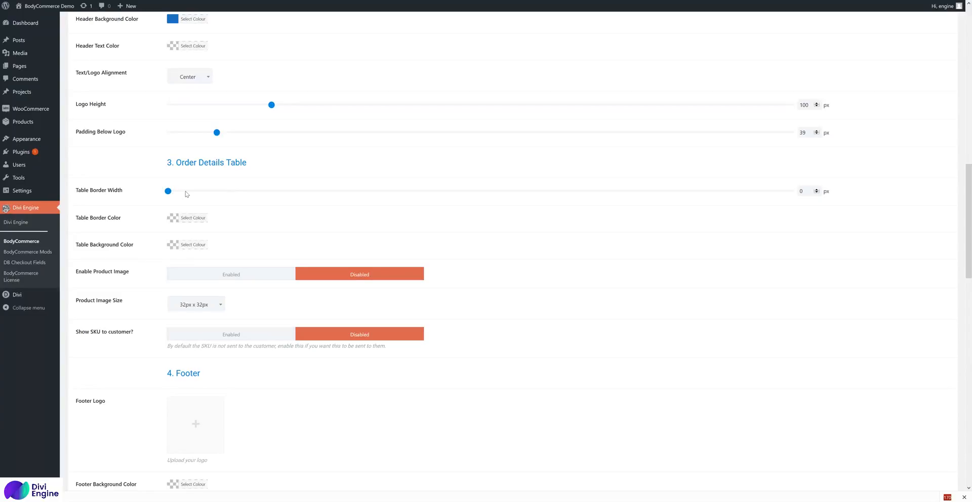
pyautogui.moveTo(127, 232)
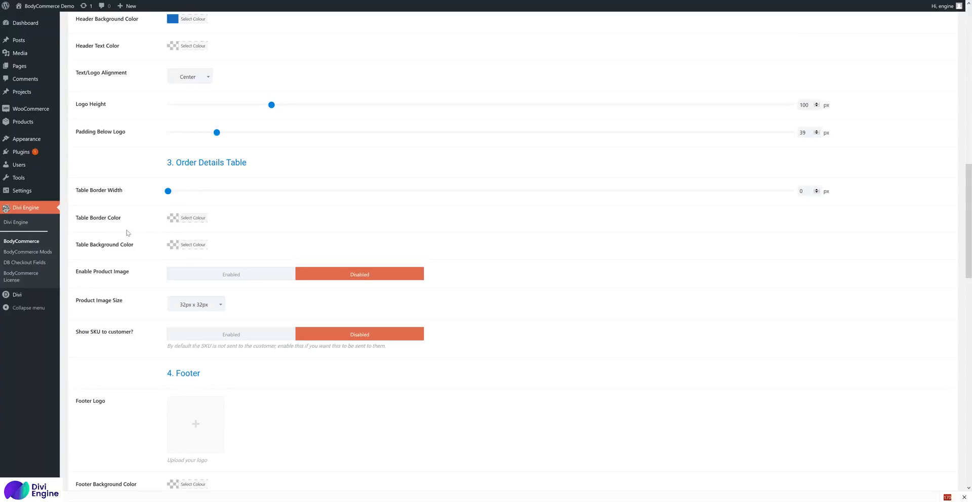
pyautogui.moveTo(158, 242)
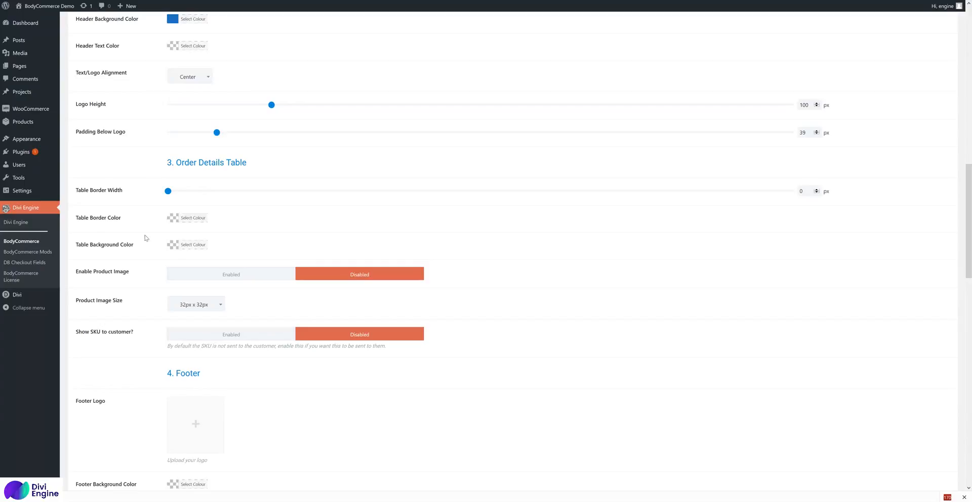
pyautogui.moveTo(157, 265)
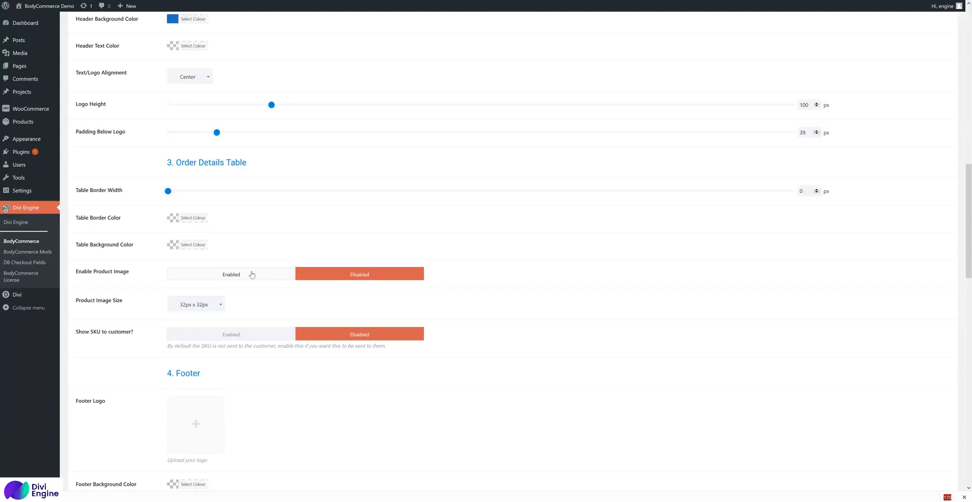
pyautogui.moveTo(252, 273)
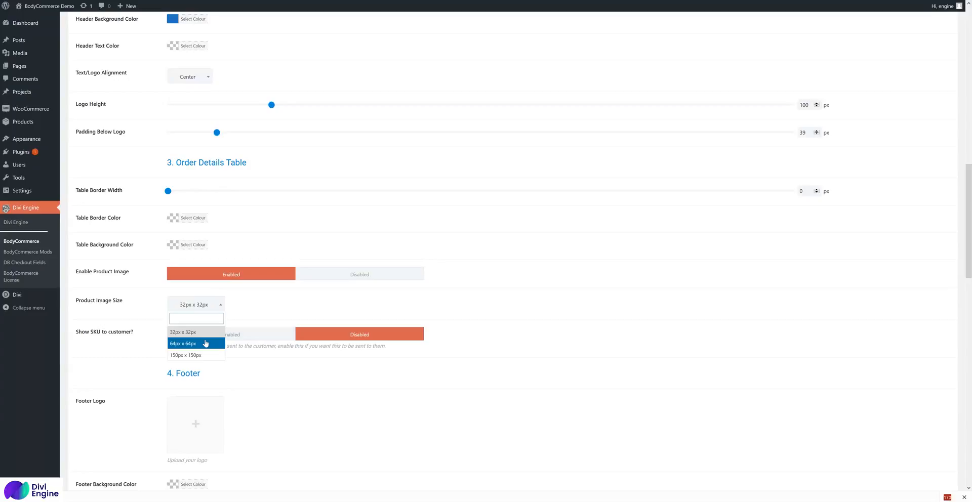
pyautogui.click(183, 343)
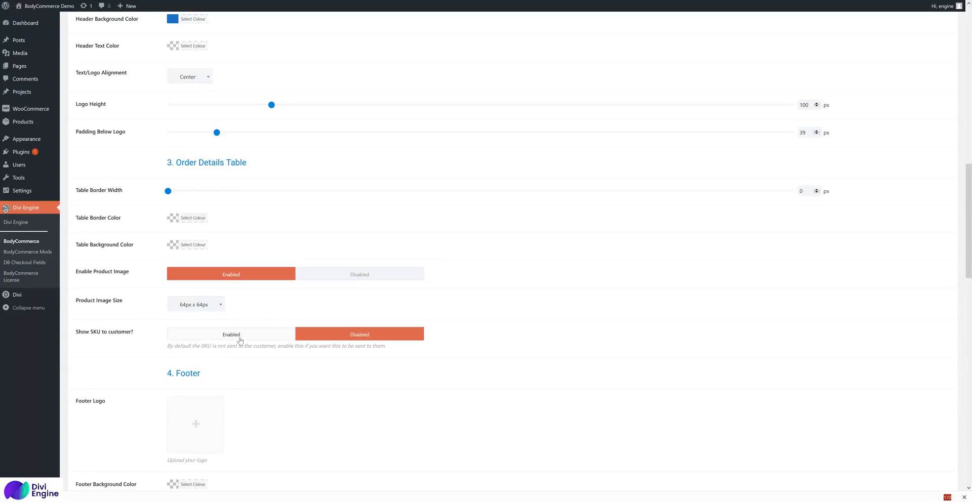
pyautogui.click(231, 334)
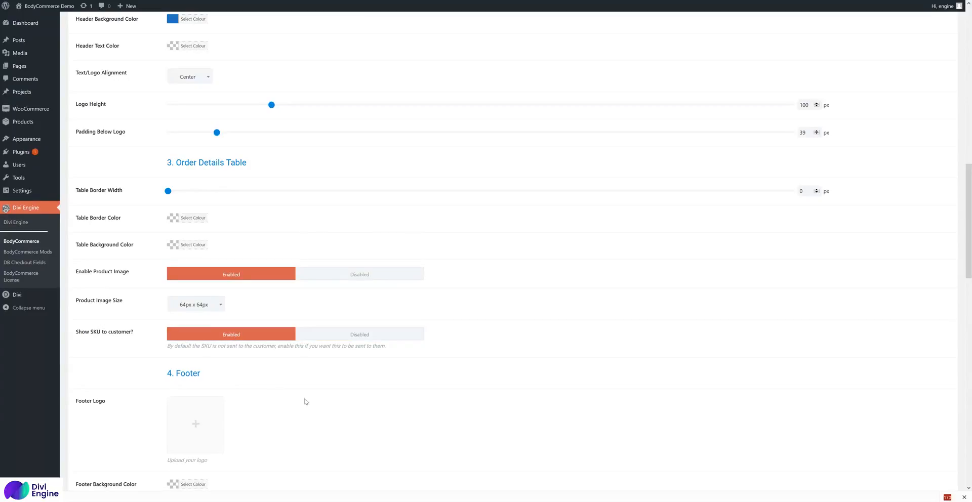
pyautogui.scroll(-3)
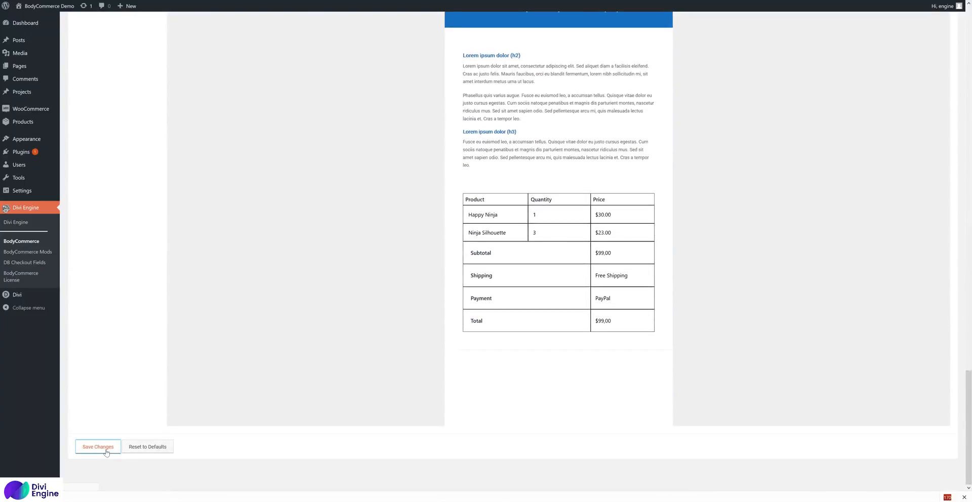
# - Save the order table changes and review the borderless rows with images and SKUs
pyautogui.click(97, 447)
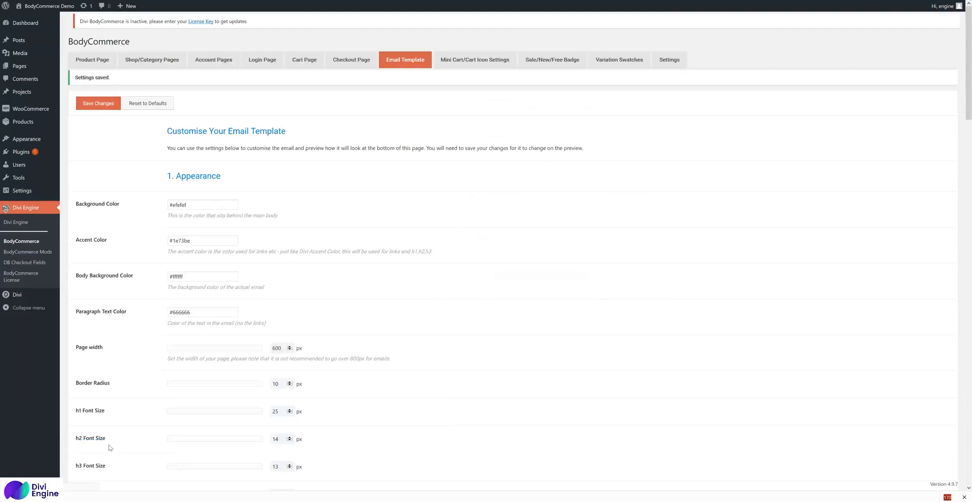
pyautogui.scroll(-3)
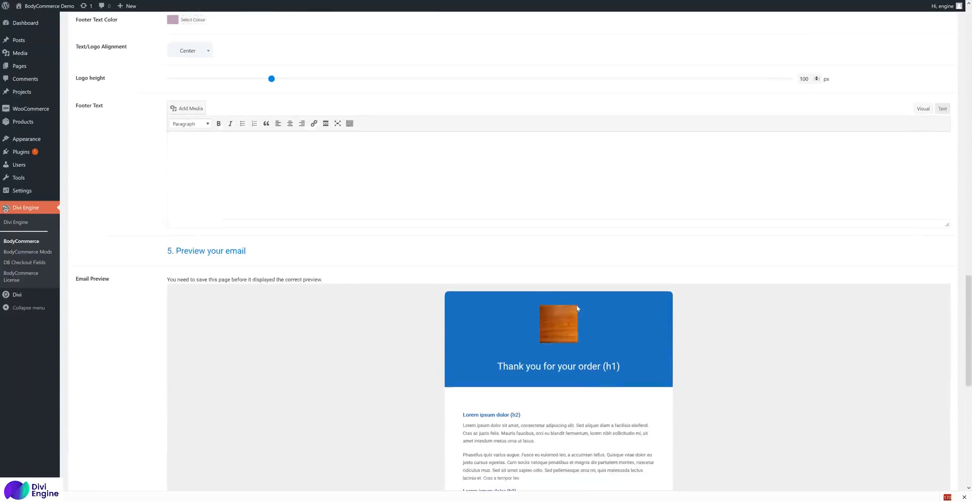
pyautogui.scroll(-3)
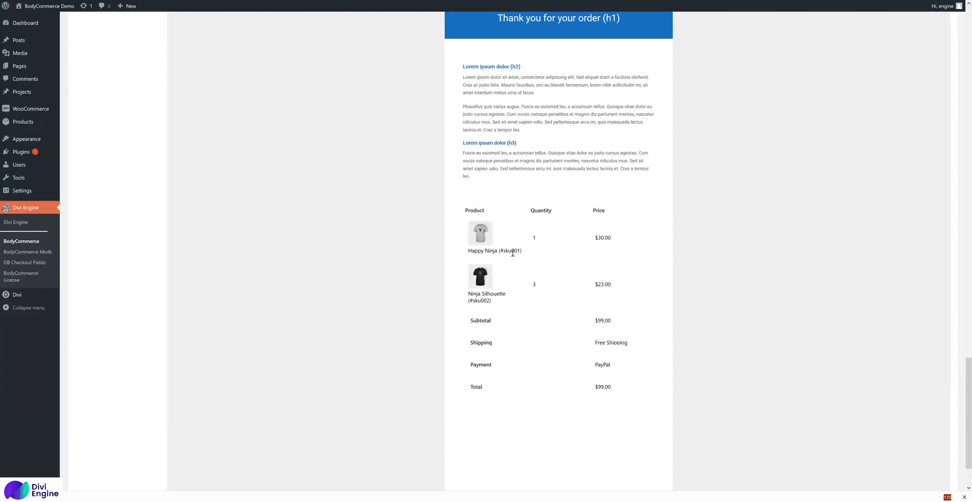
pyautogui.moveTo(515, 330)
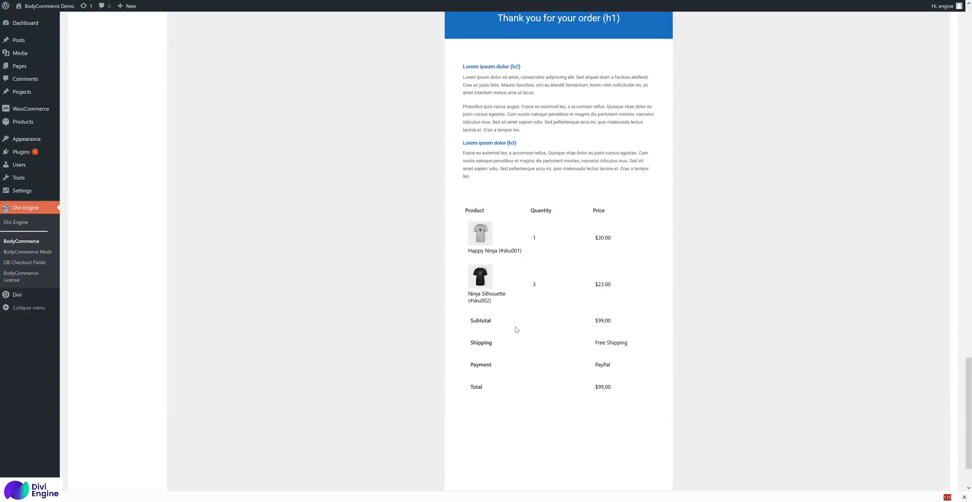
pyautogui.scroll(3)
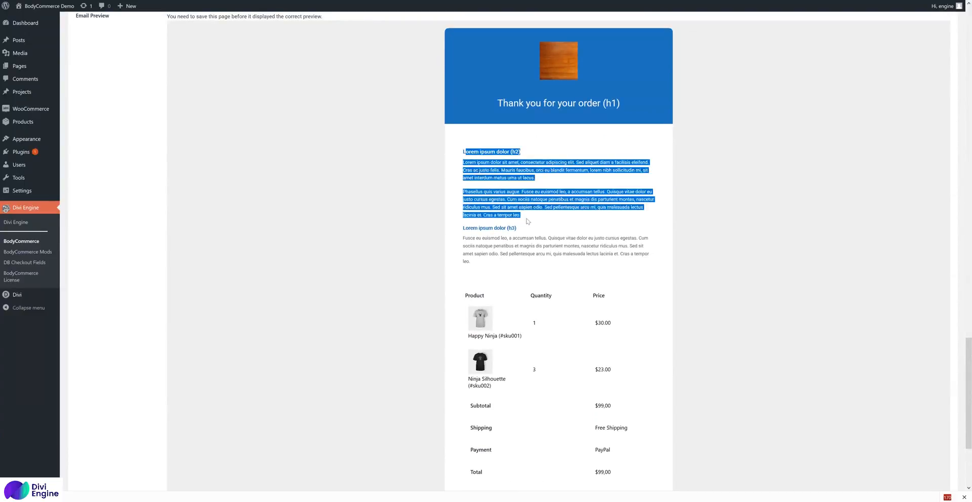
pyautogui.click(506, 191)
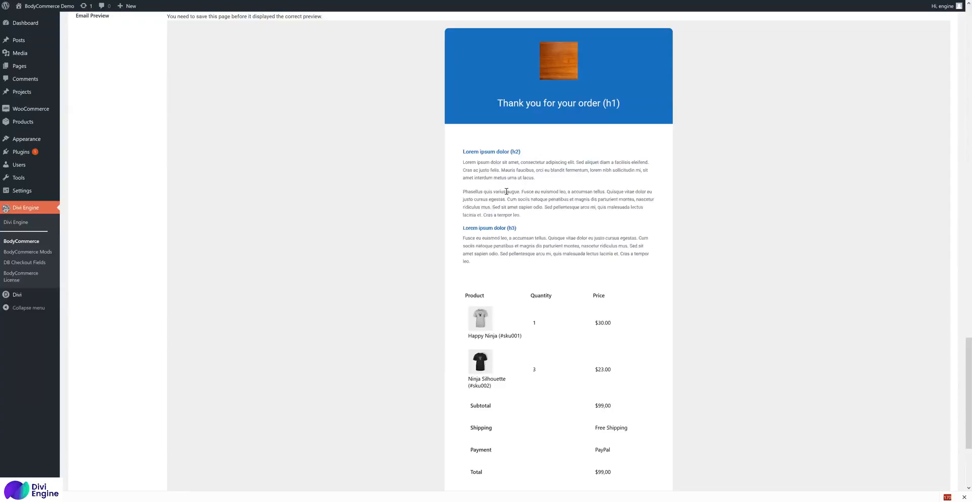
pyautogui.scroll(-3)
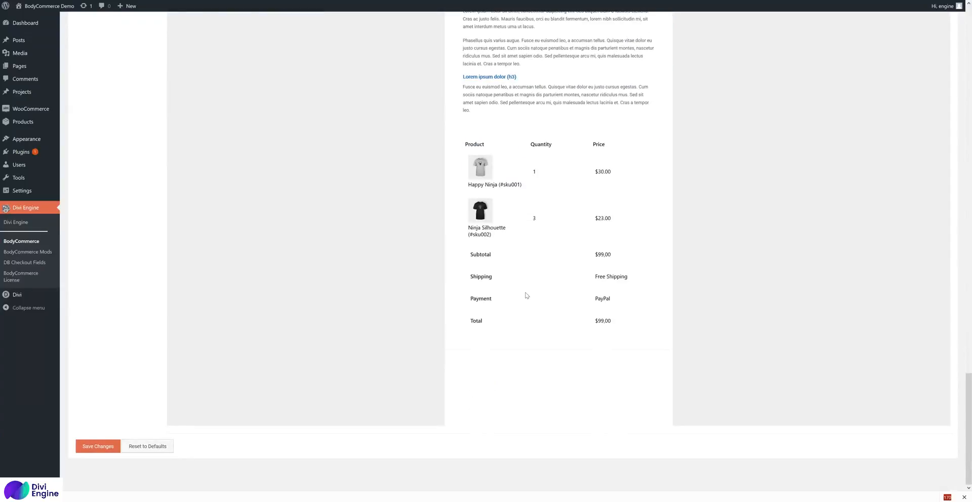
# - Set the footer background colour to blue and the footer text colour to white
pyautogui.scroll(3)
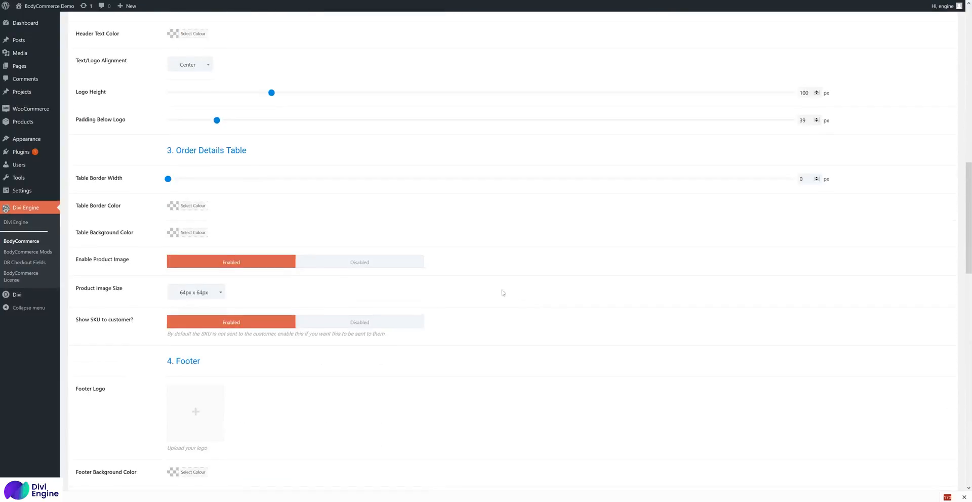
pyautogui.scroll(-3)
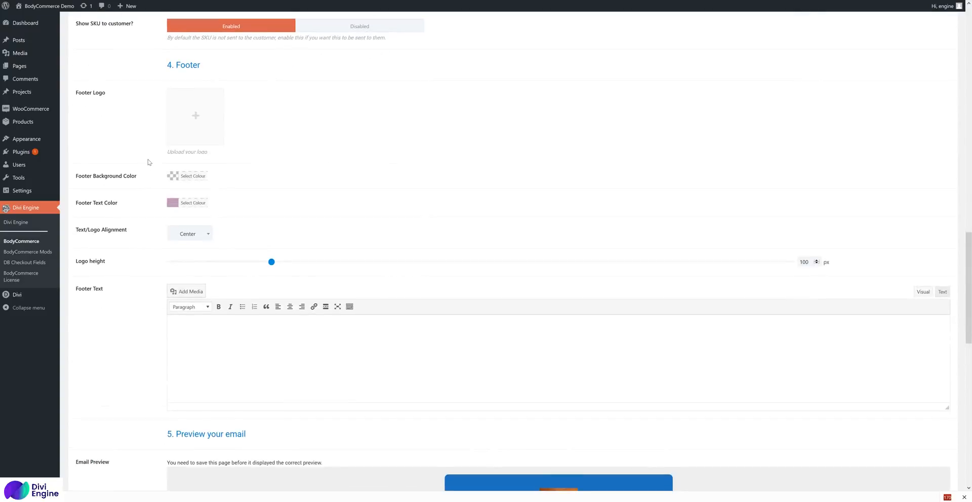
pyautogui.click(193, 175)
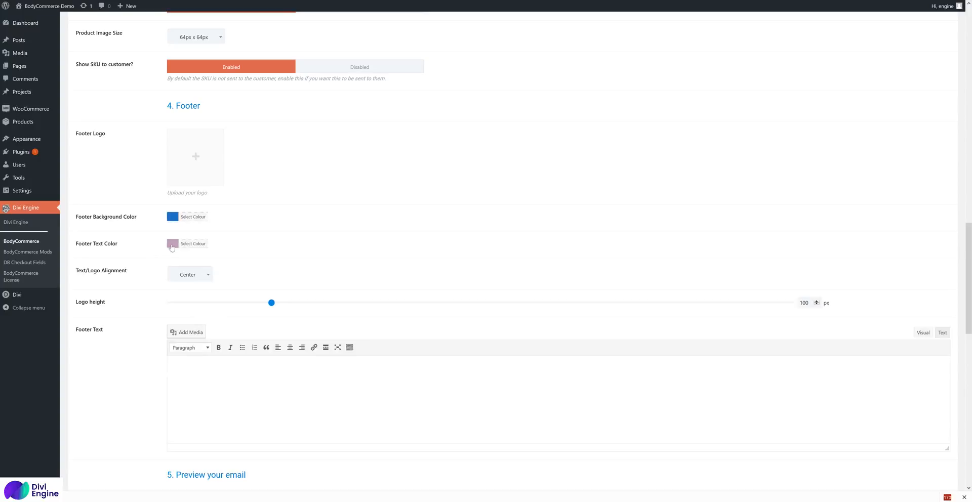
pyautogui.click(172, 243)
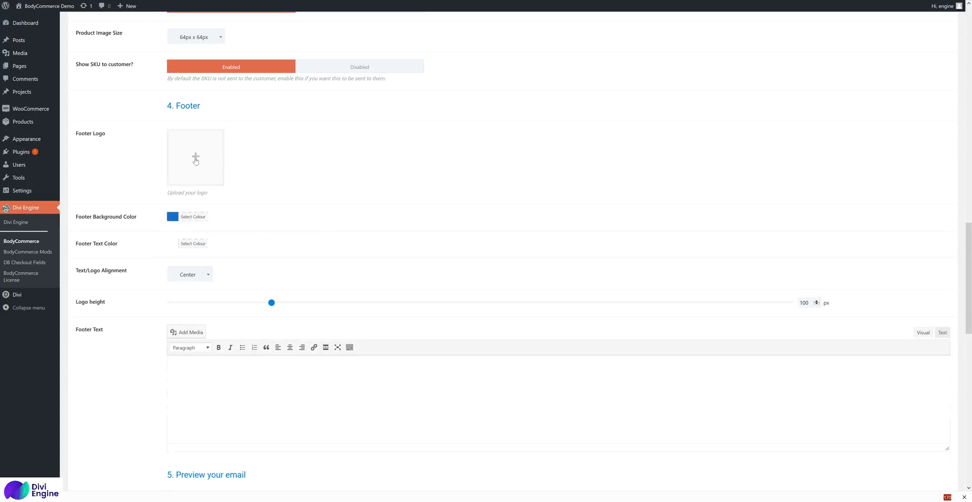
# - Begin typing the copyright line in the Footer Text field
pyautogui.scroll(-3)
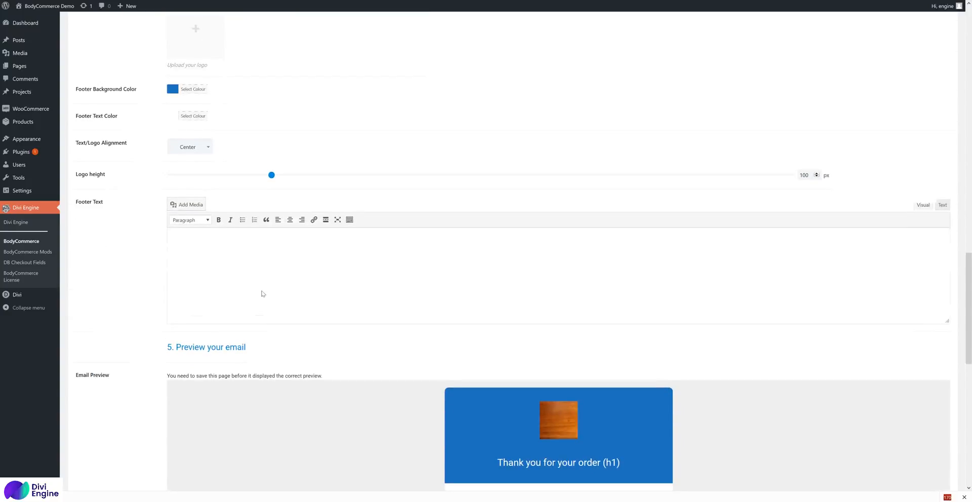
pyautogui.click(284, 254)
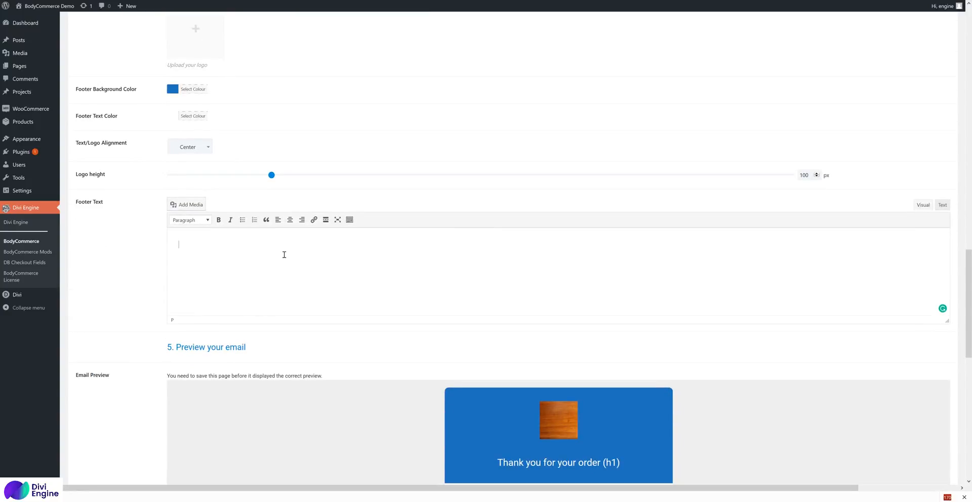
pyautogui.write('@copy')
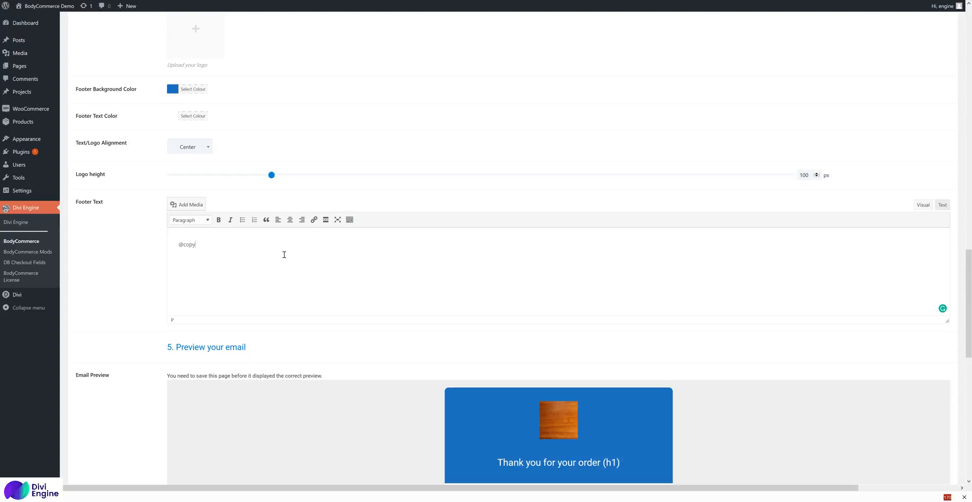
pyautogui.write('right 201')
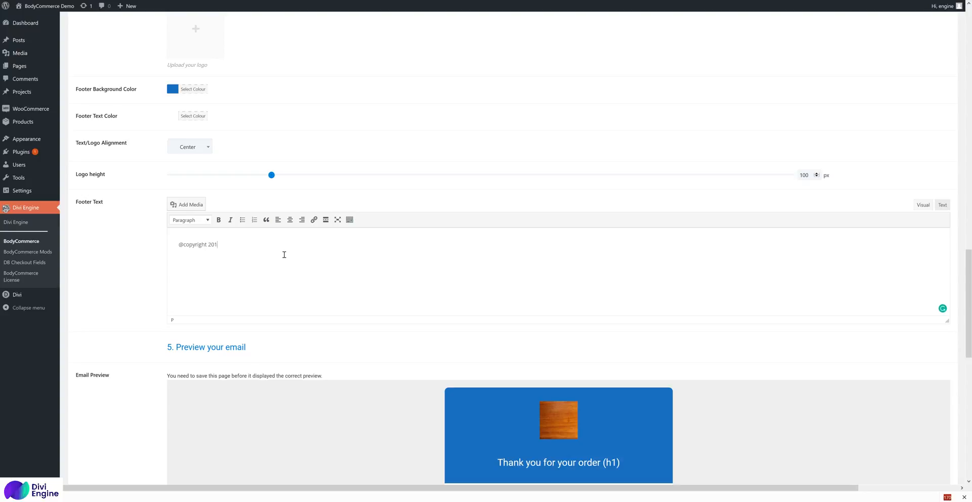
pyautogui.scroll(-3)
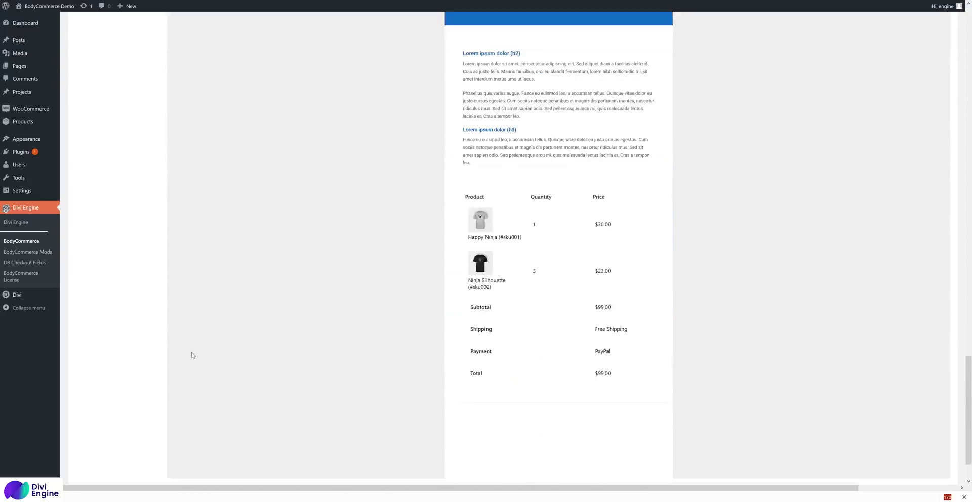
pyautogui.scroll(-3)
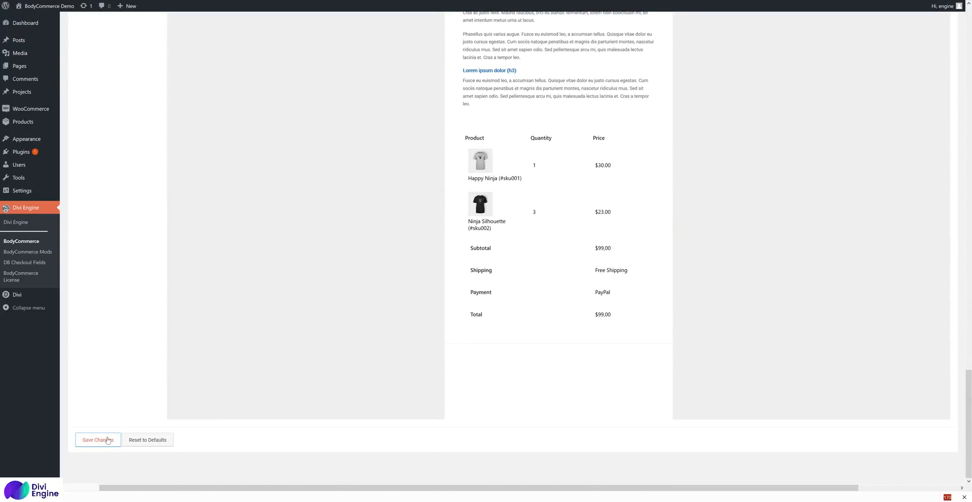
pyautogui.scroll(3)
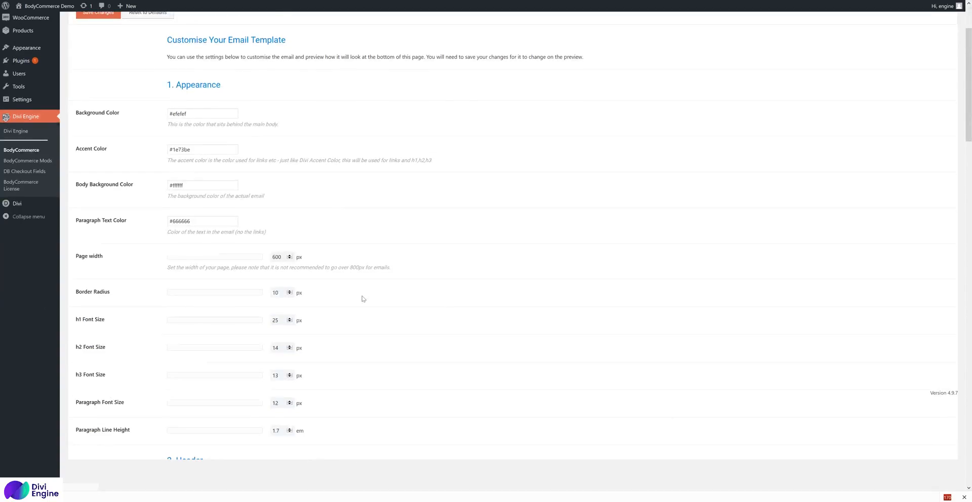
pyautogui.scroll(-3)
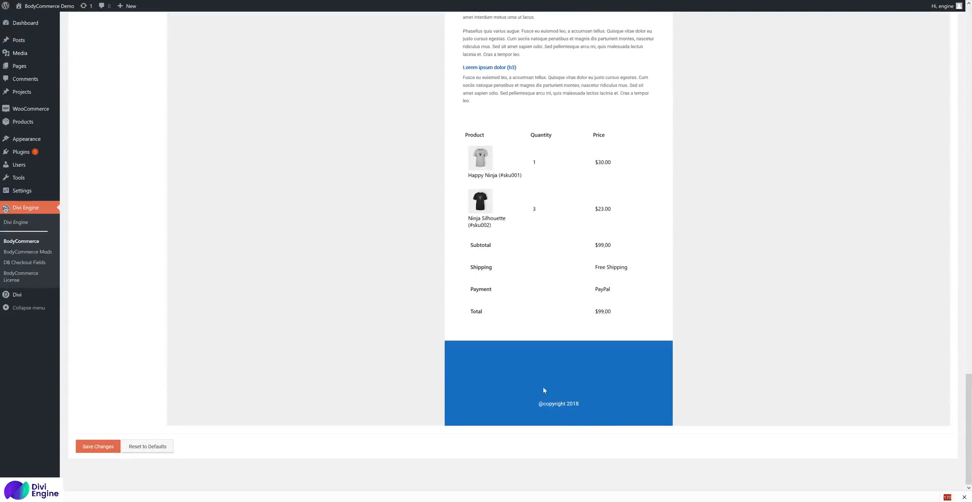
pyautogui.scroll(3)
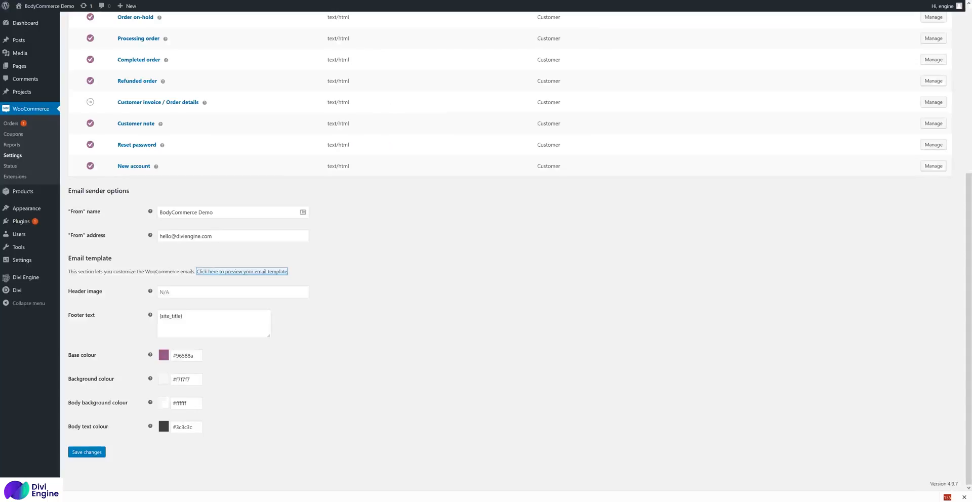
pyautogui.click(241, 271)
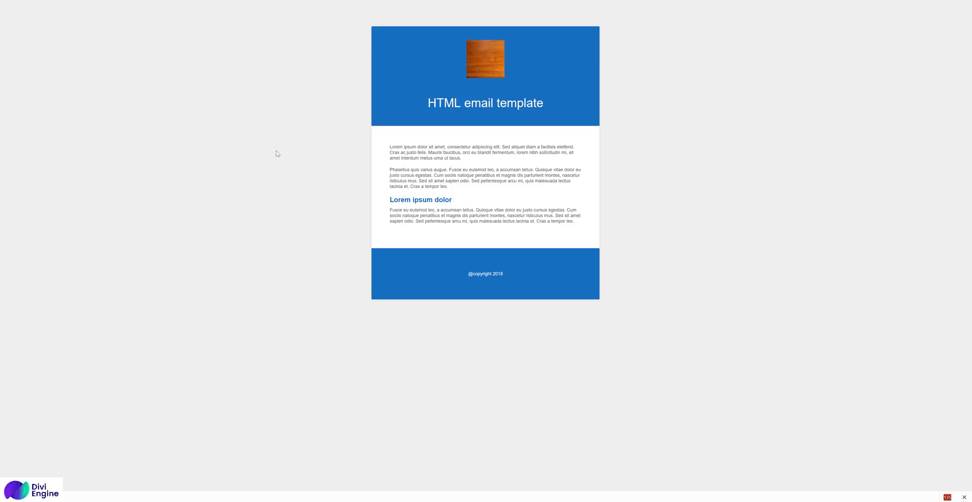
pyautogui.moveTo(542, 143)
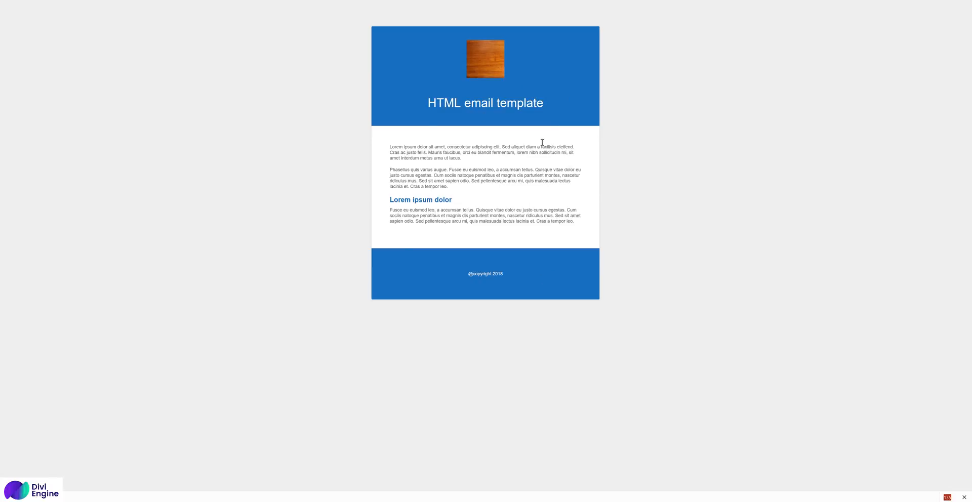
pyautogui.moveTo(278, 138)
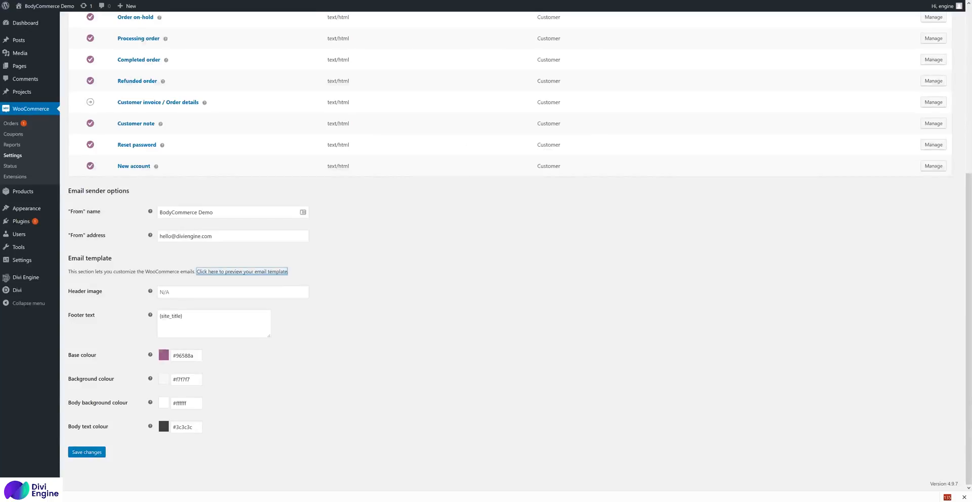
pyautogui.click(241, 272)
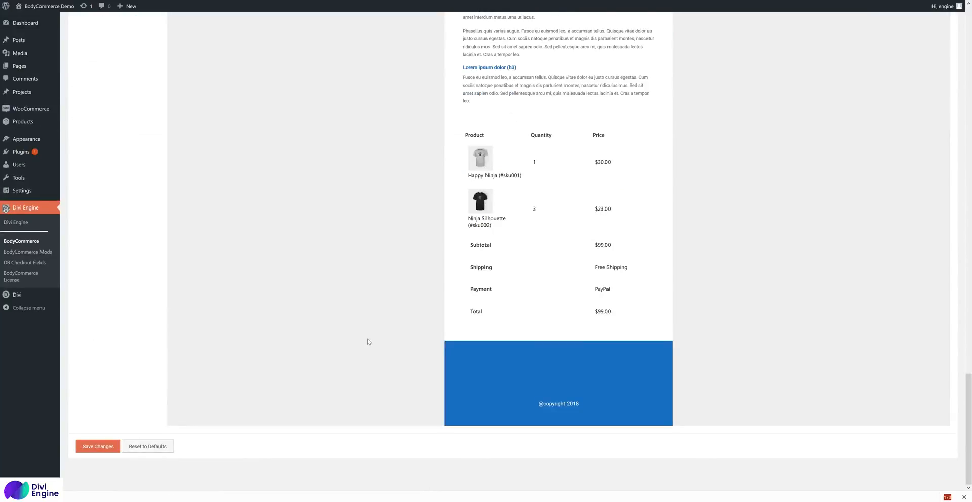
pyautogui.scroll(3)
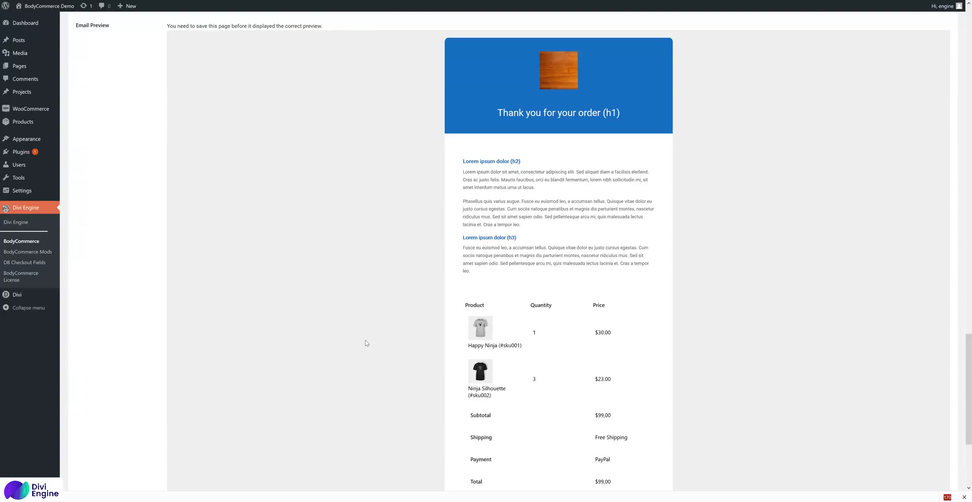
pyautogui.moveTo(359, 327)
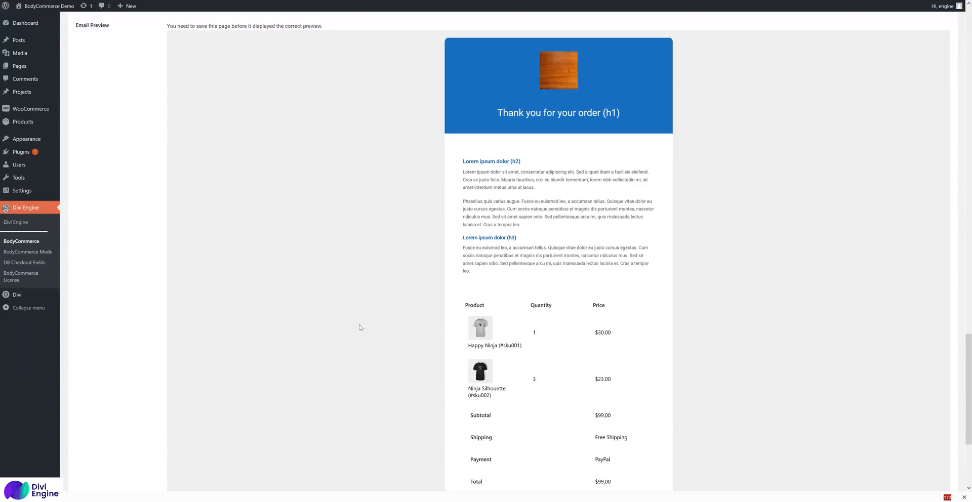
pyautogui.moveTo(345, 177)
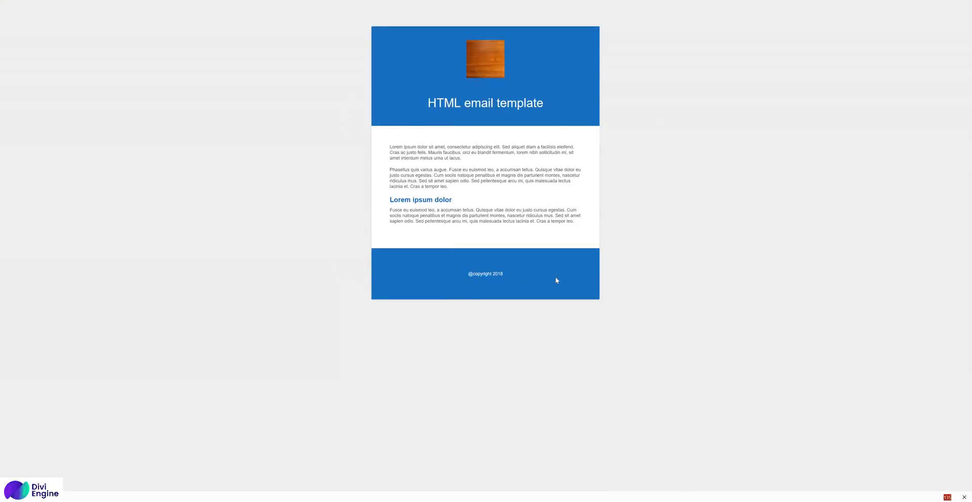
pyautogui.moveTo(602, 278)
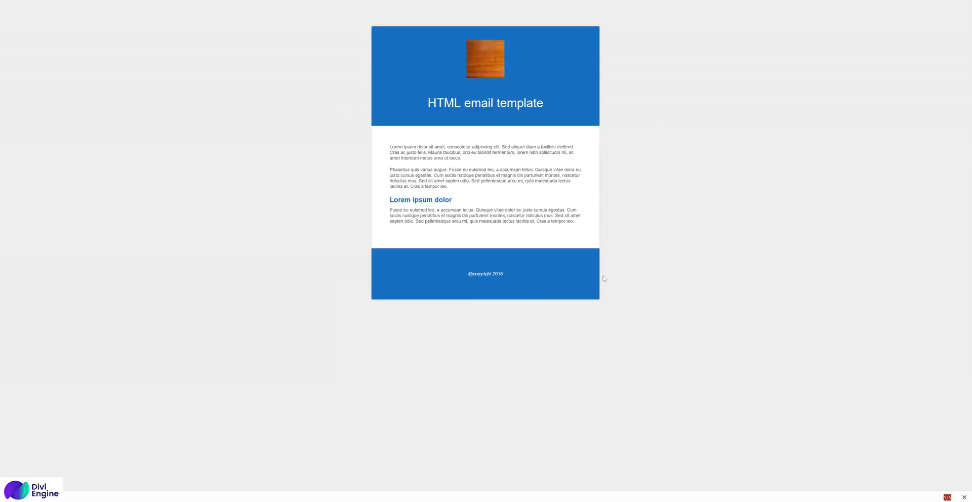
pyautogui.moveTo(381, 313)
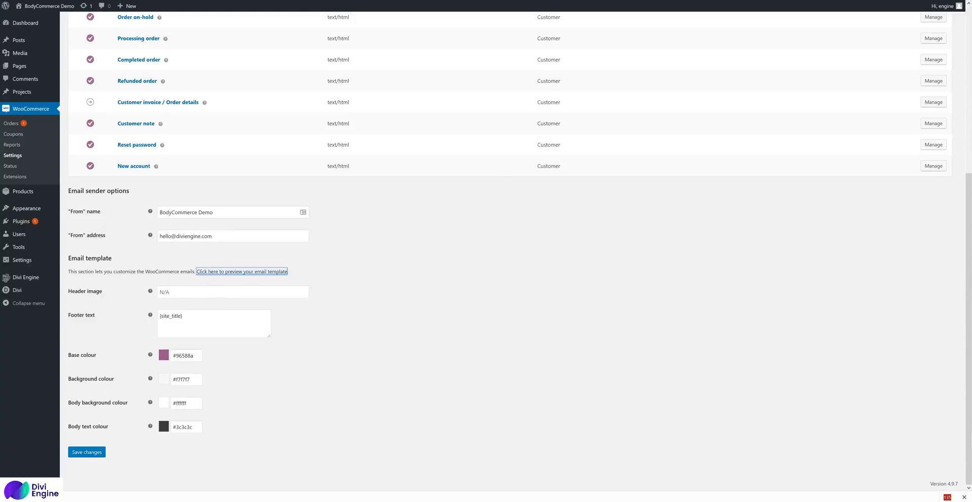
pyautogui.click(241, 271)
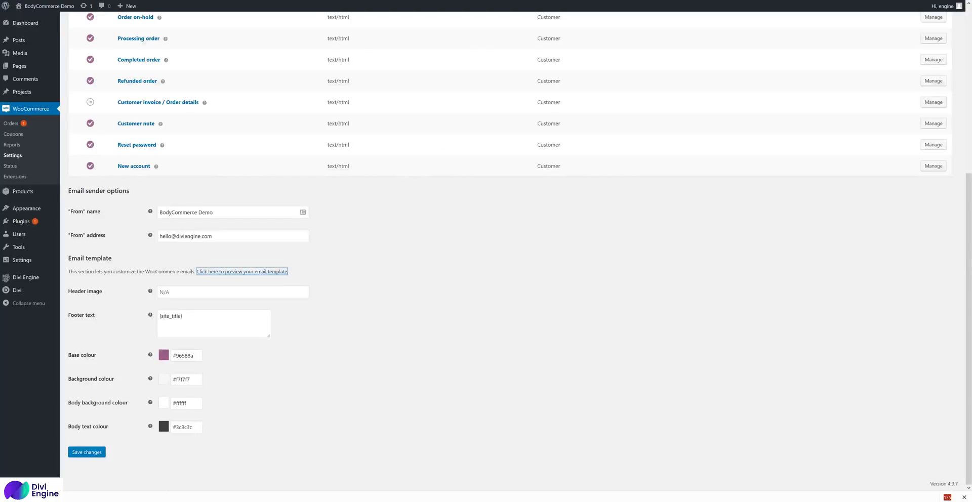
pyautogui.scroll(3)
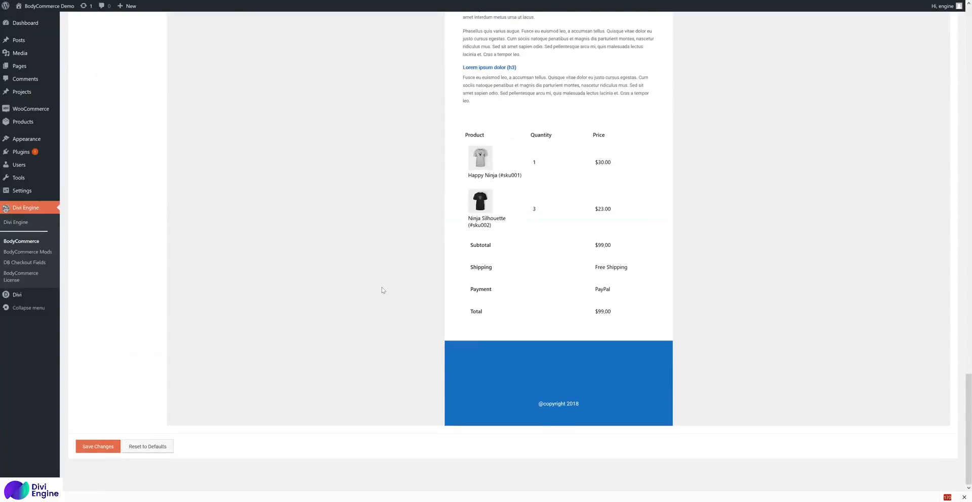
# - Save the BodyCommerce email template with its blue header, footer and copyright text
pyautogui.click(97, 446)
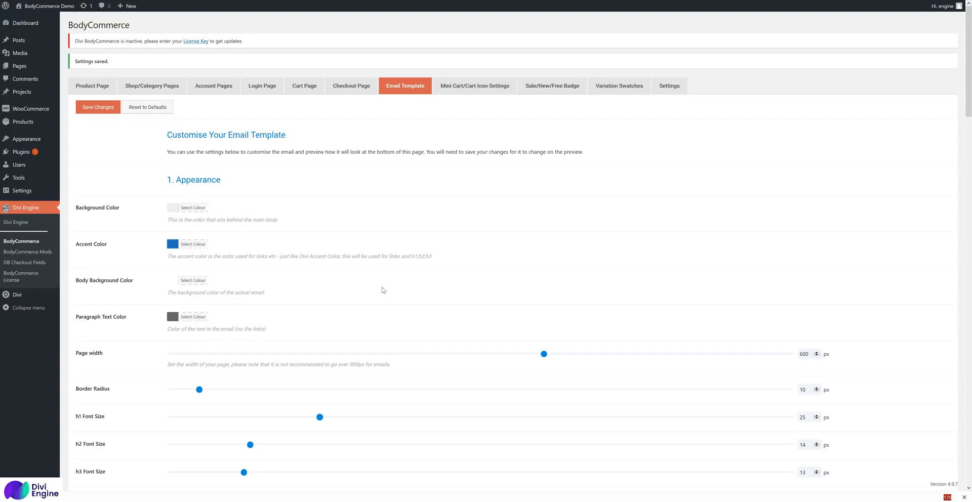
pyautogui.moveTo(412, 225)
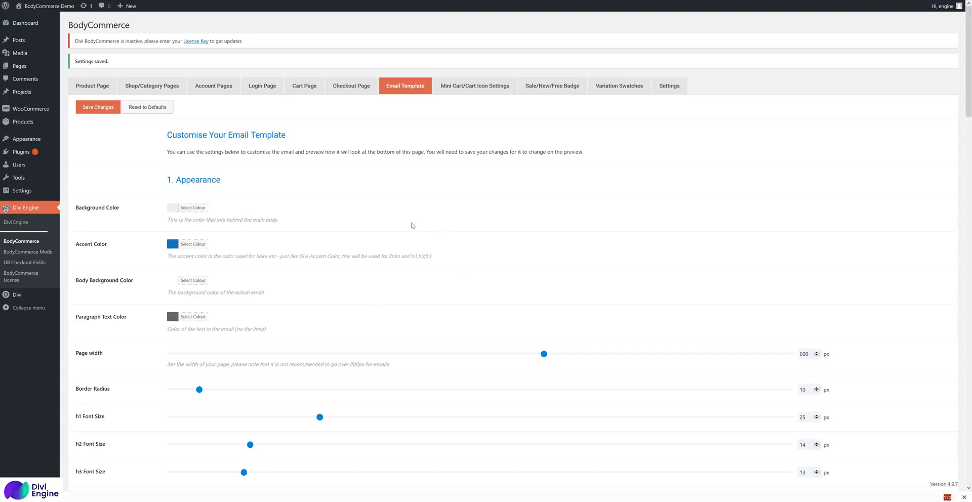
pyautogui.moveTo(427, 318)
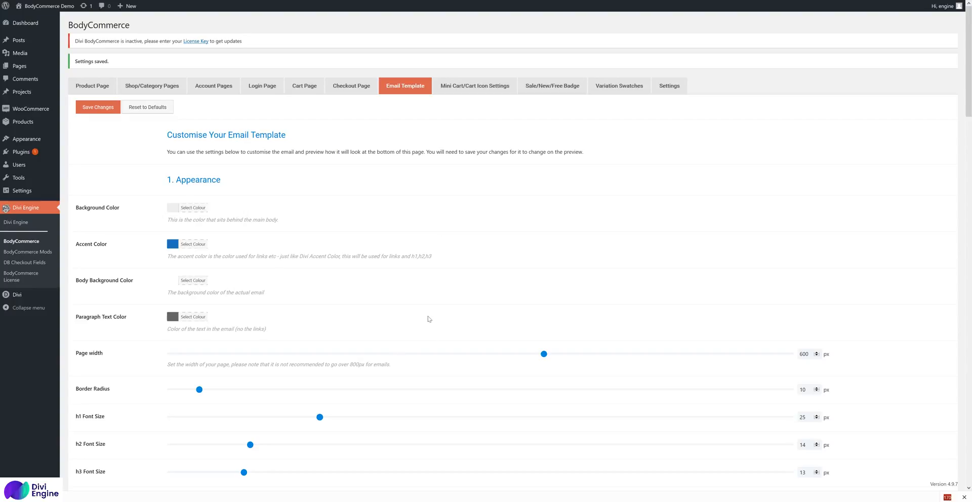